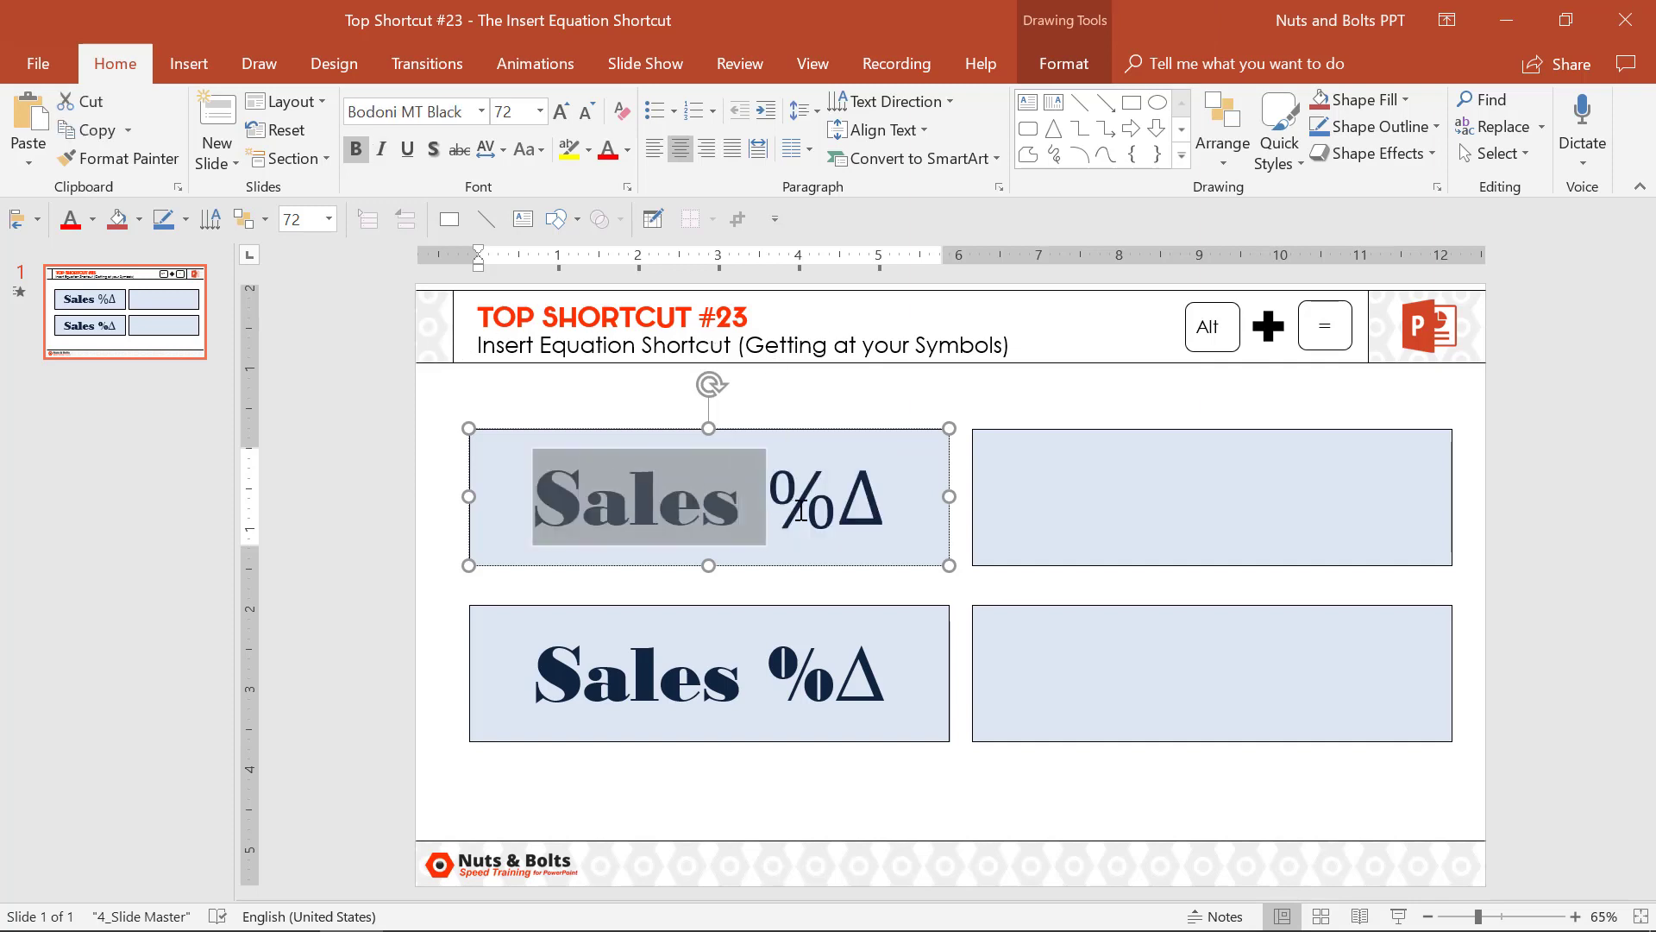
# Select the lower-left box's text, set it to Bodoni MT Black, and select its %Δ symbols.
pyautogui.click(708, 672)
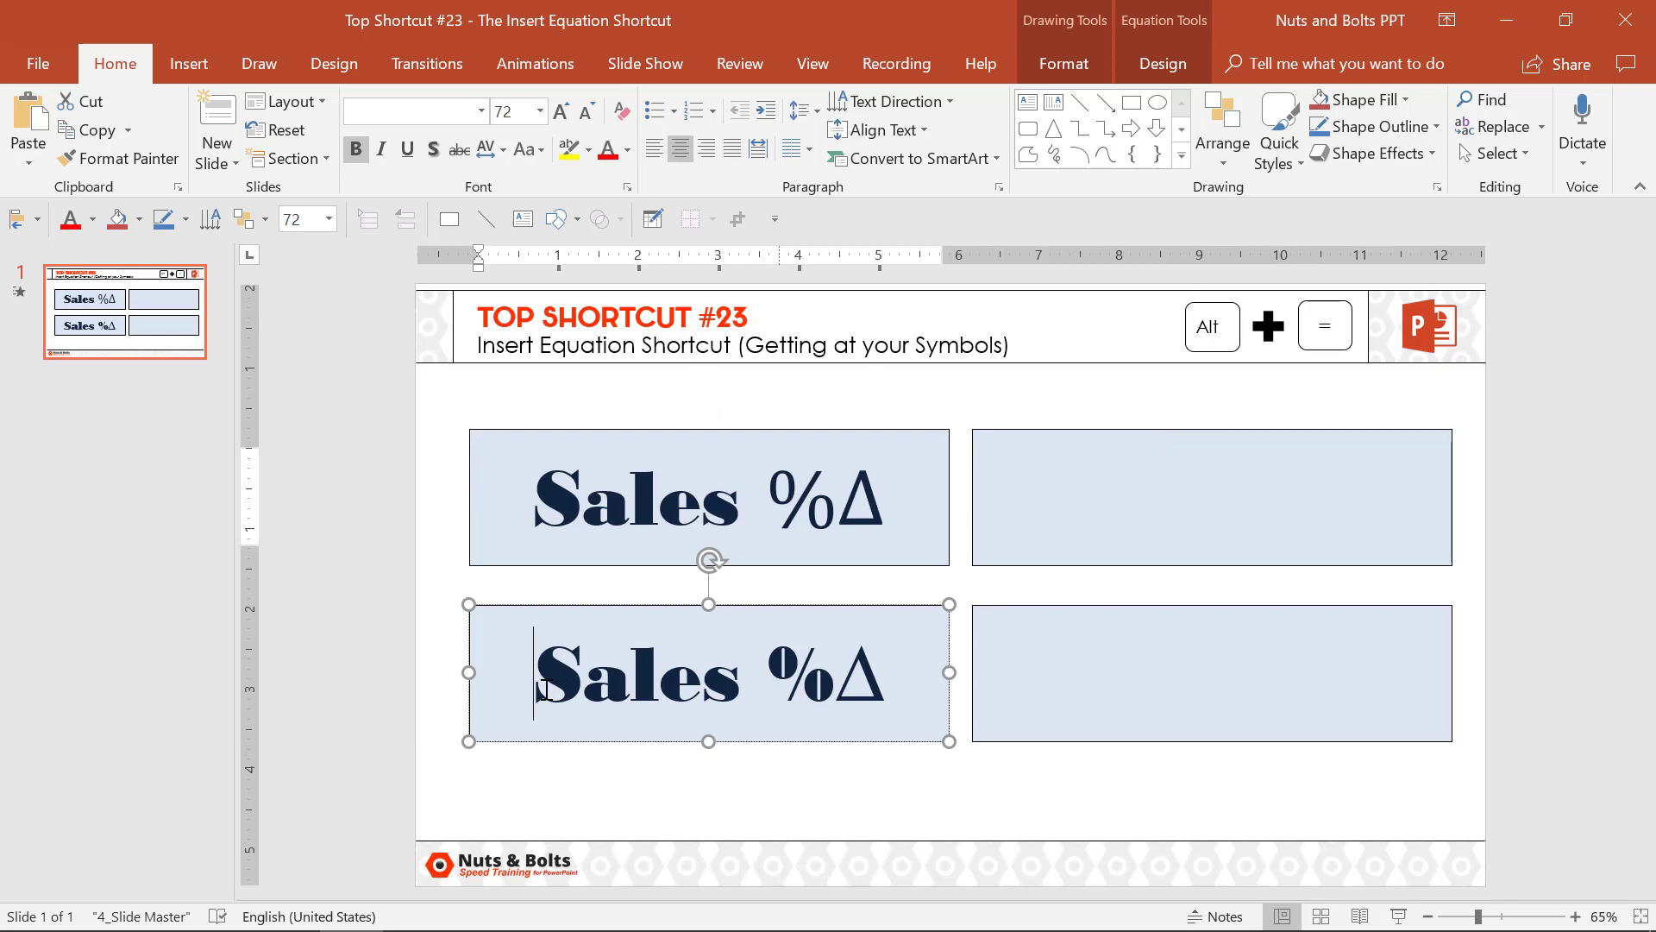
pyautogui.tripleClick(717, 675)
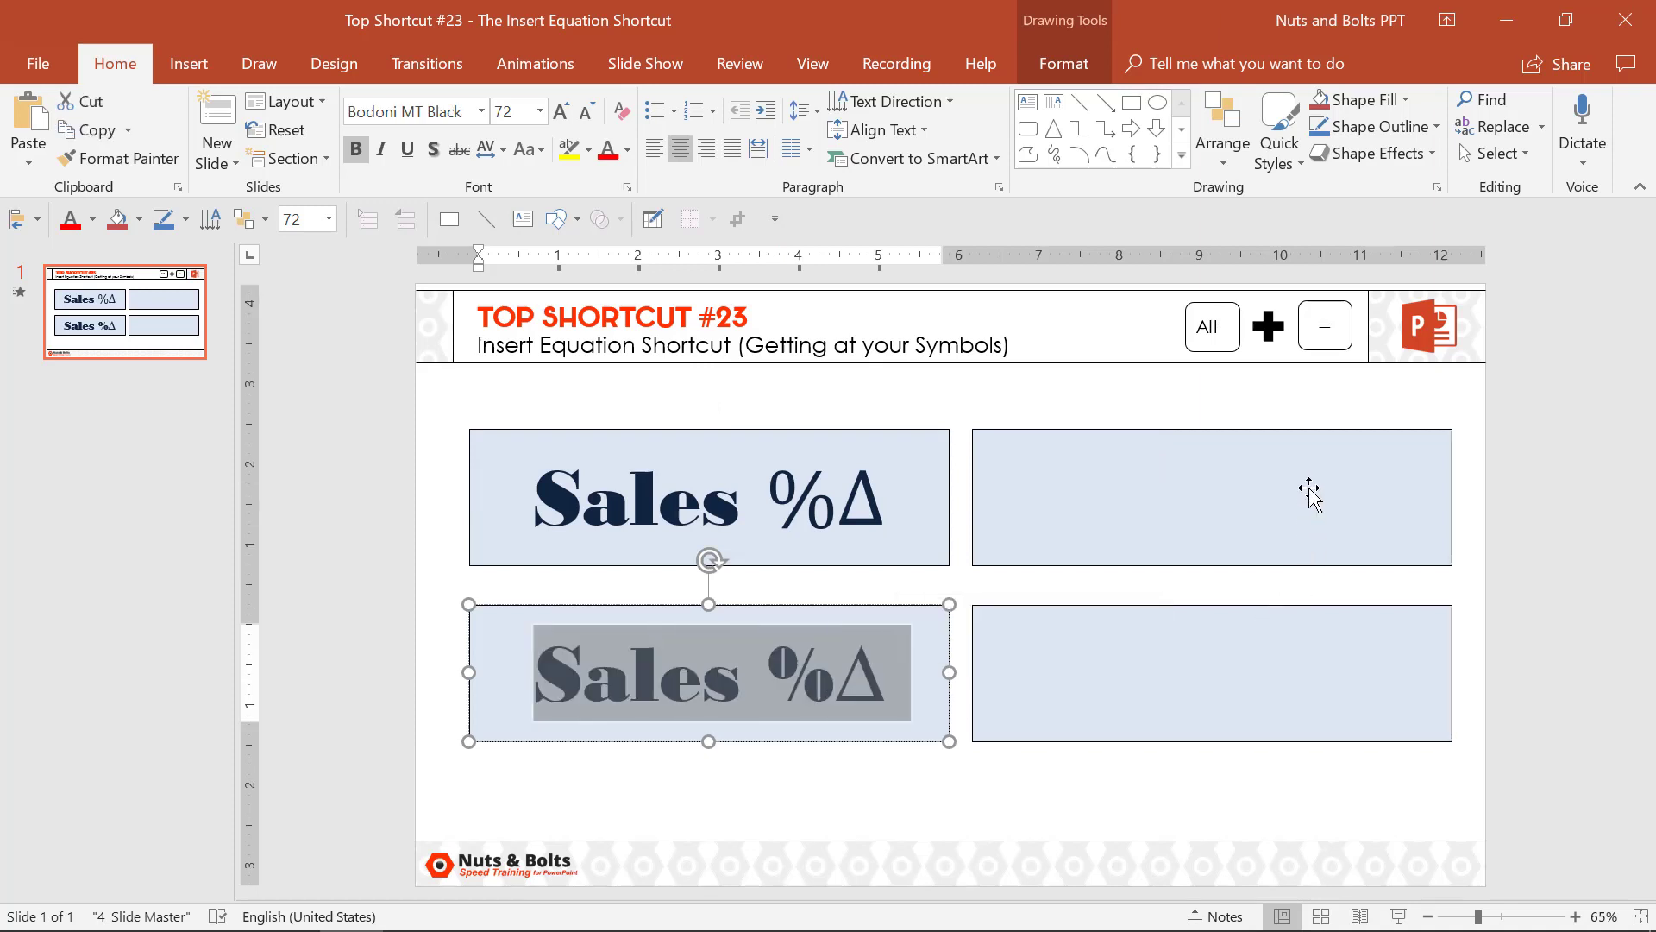
pyautogui.moveTo(781, 482)
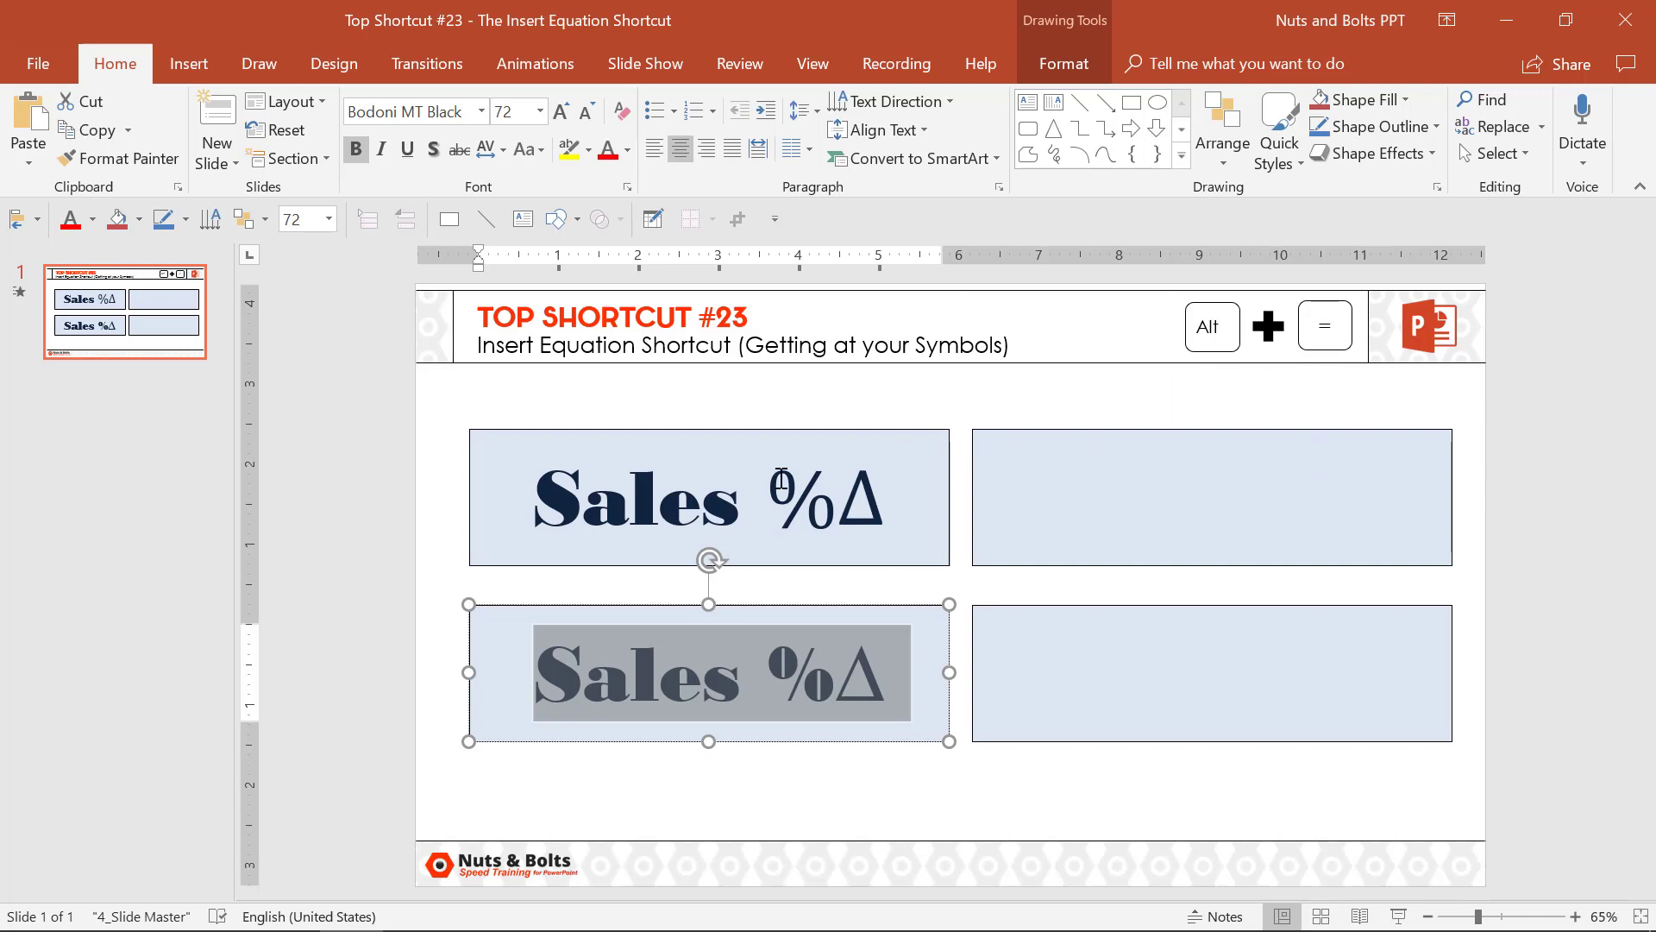
pyautogui.click(825, 497)
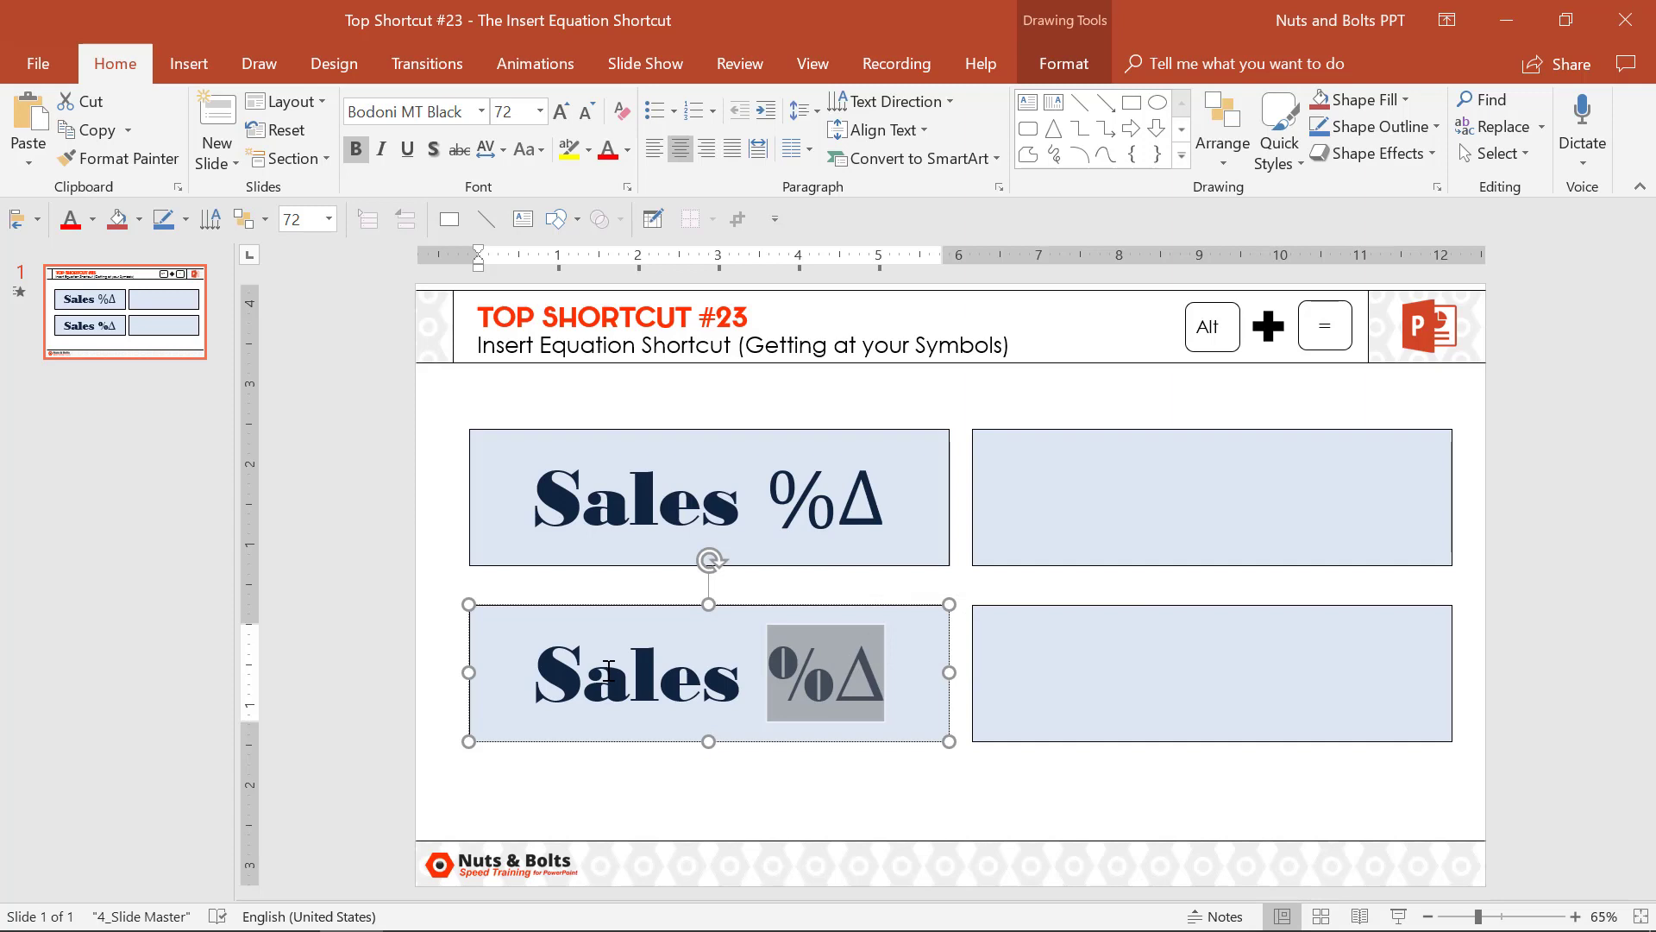
pyautogui.moveTo(412, 111)
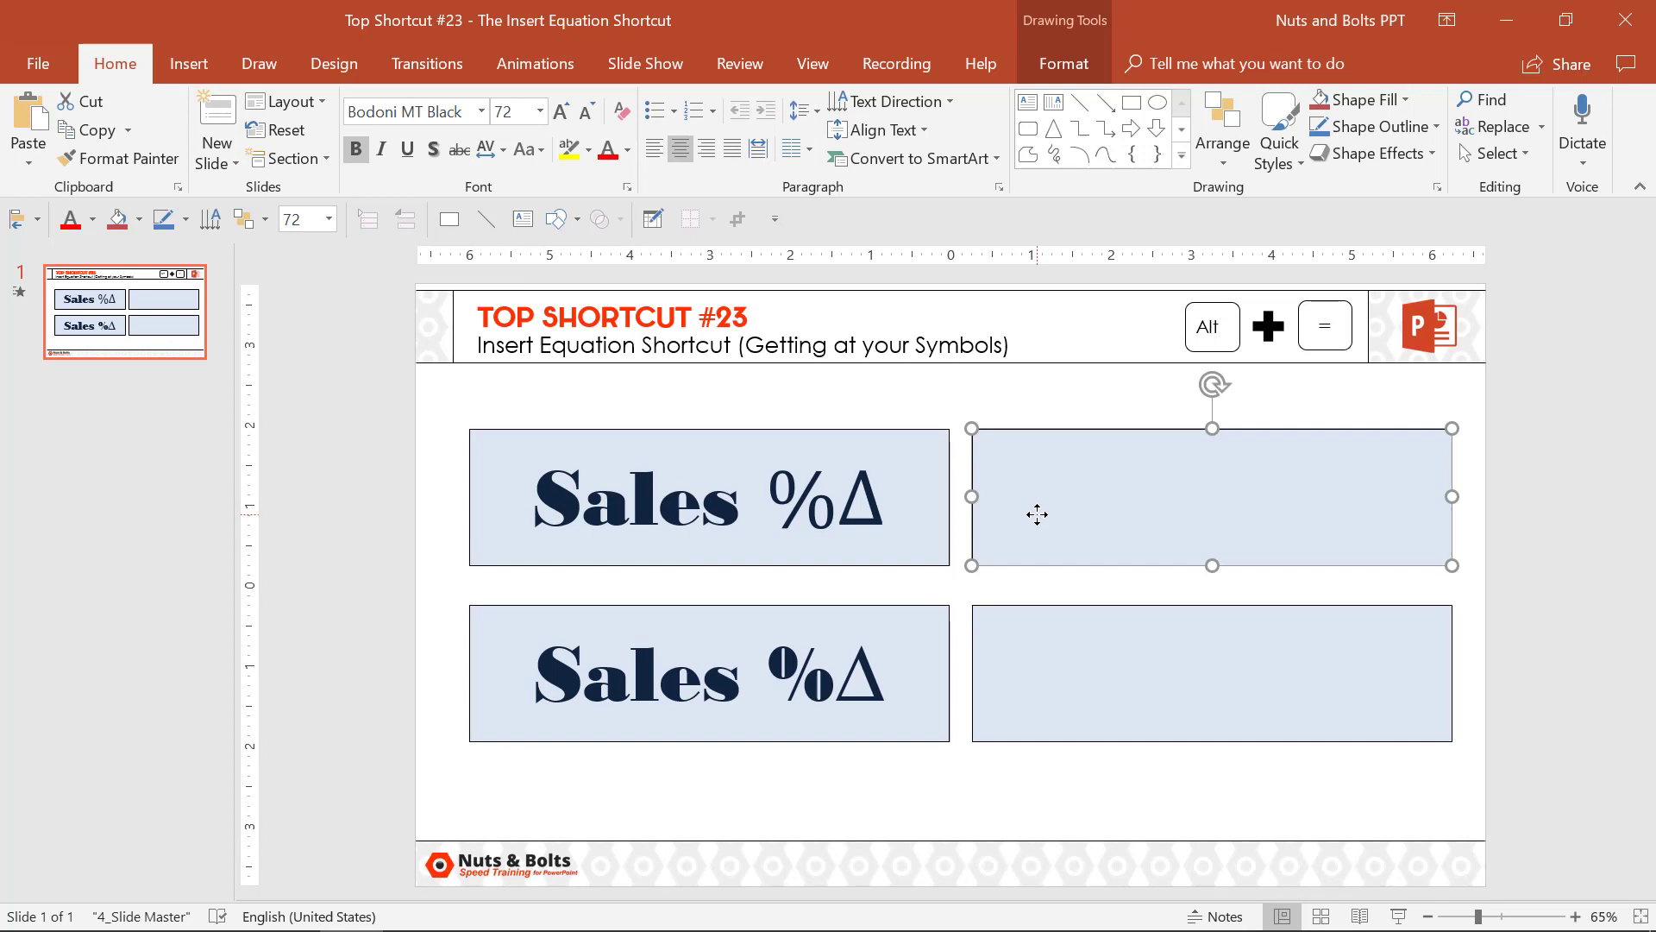
# Enter 'Sales' with an equation placeholder in the upper-right box and show the Arrows symbol category.
pyautogui.write('Sales')
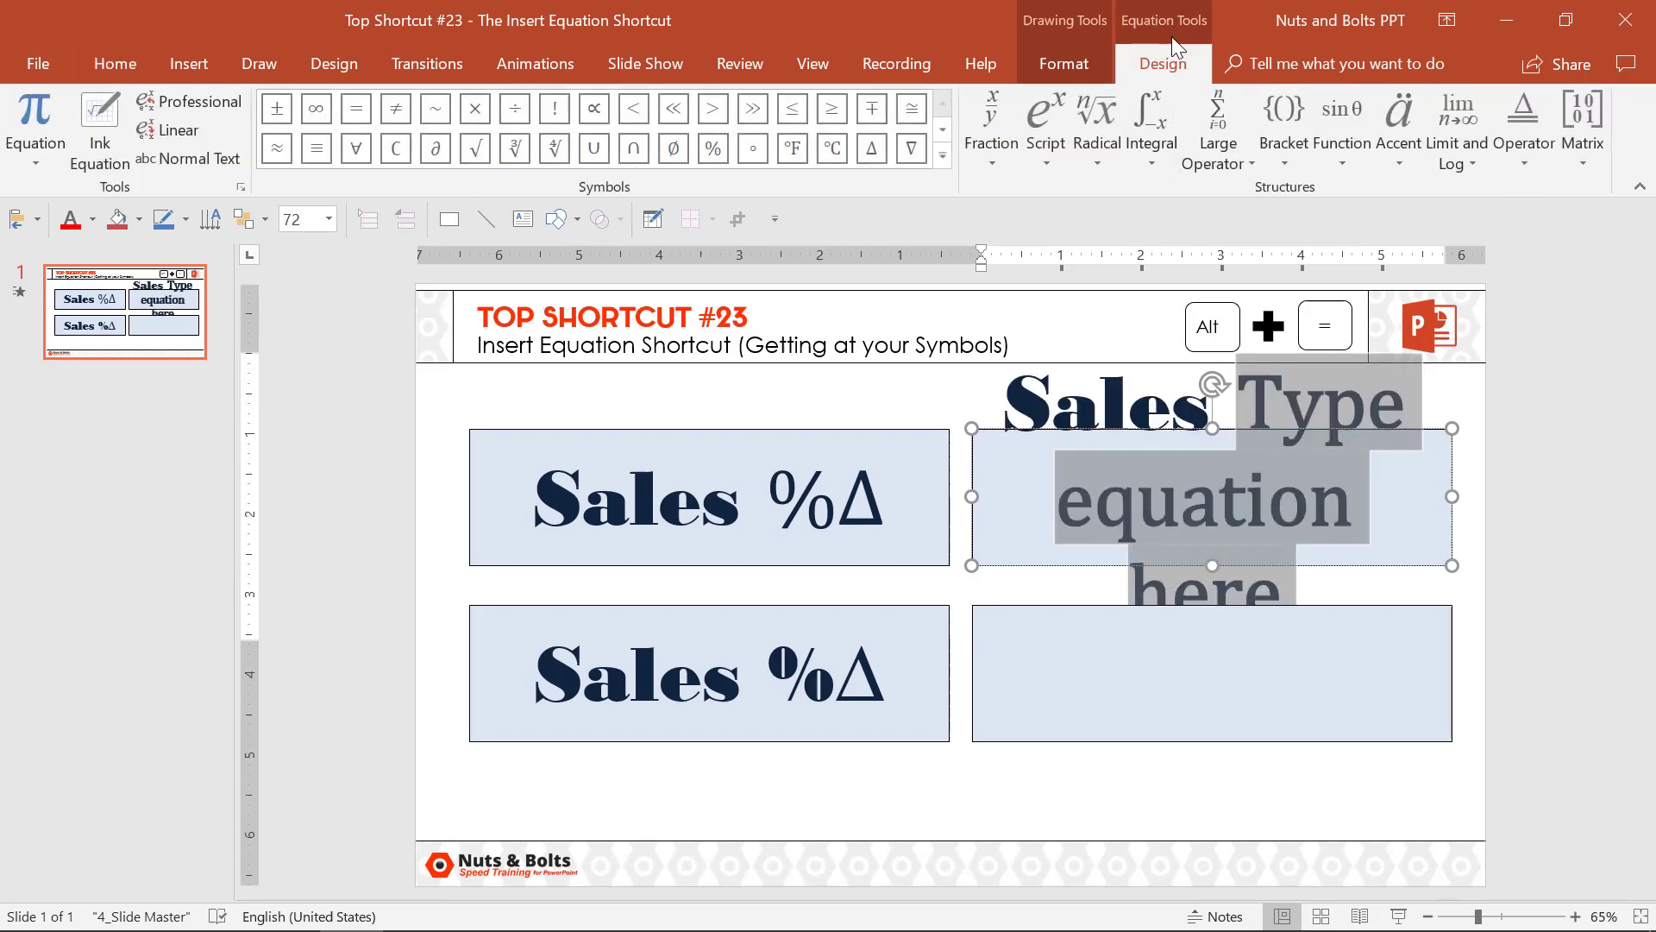
pyautogui.click(942, 155)
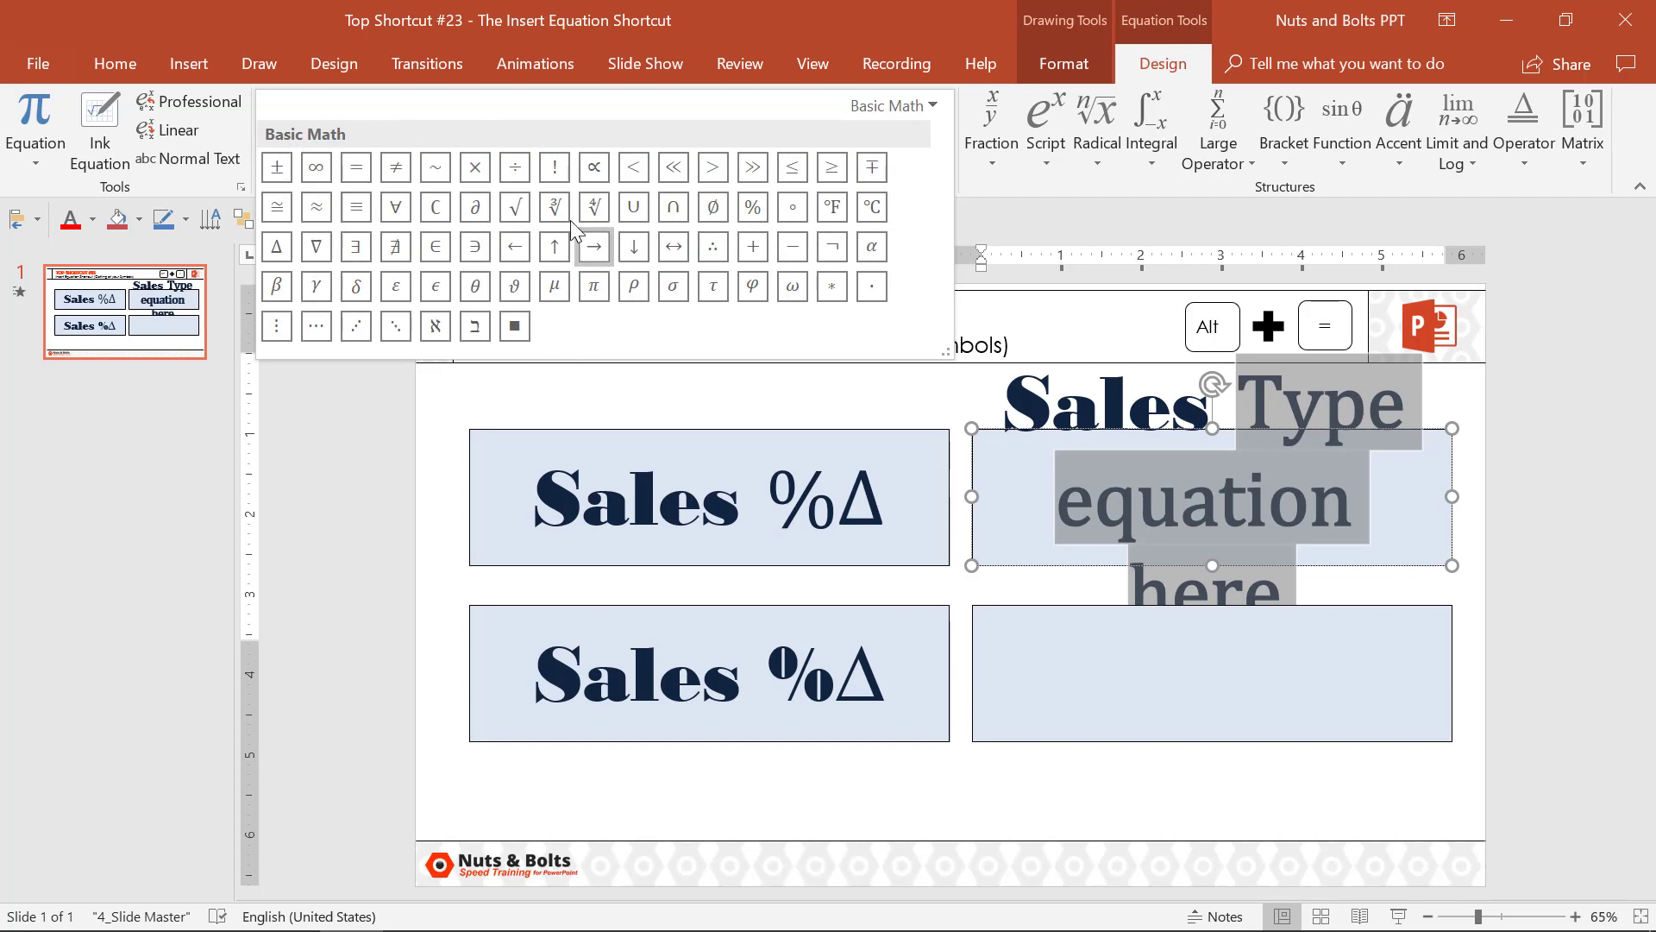
pyautogui.moveTo(897, 105)
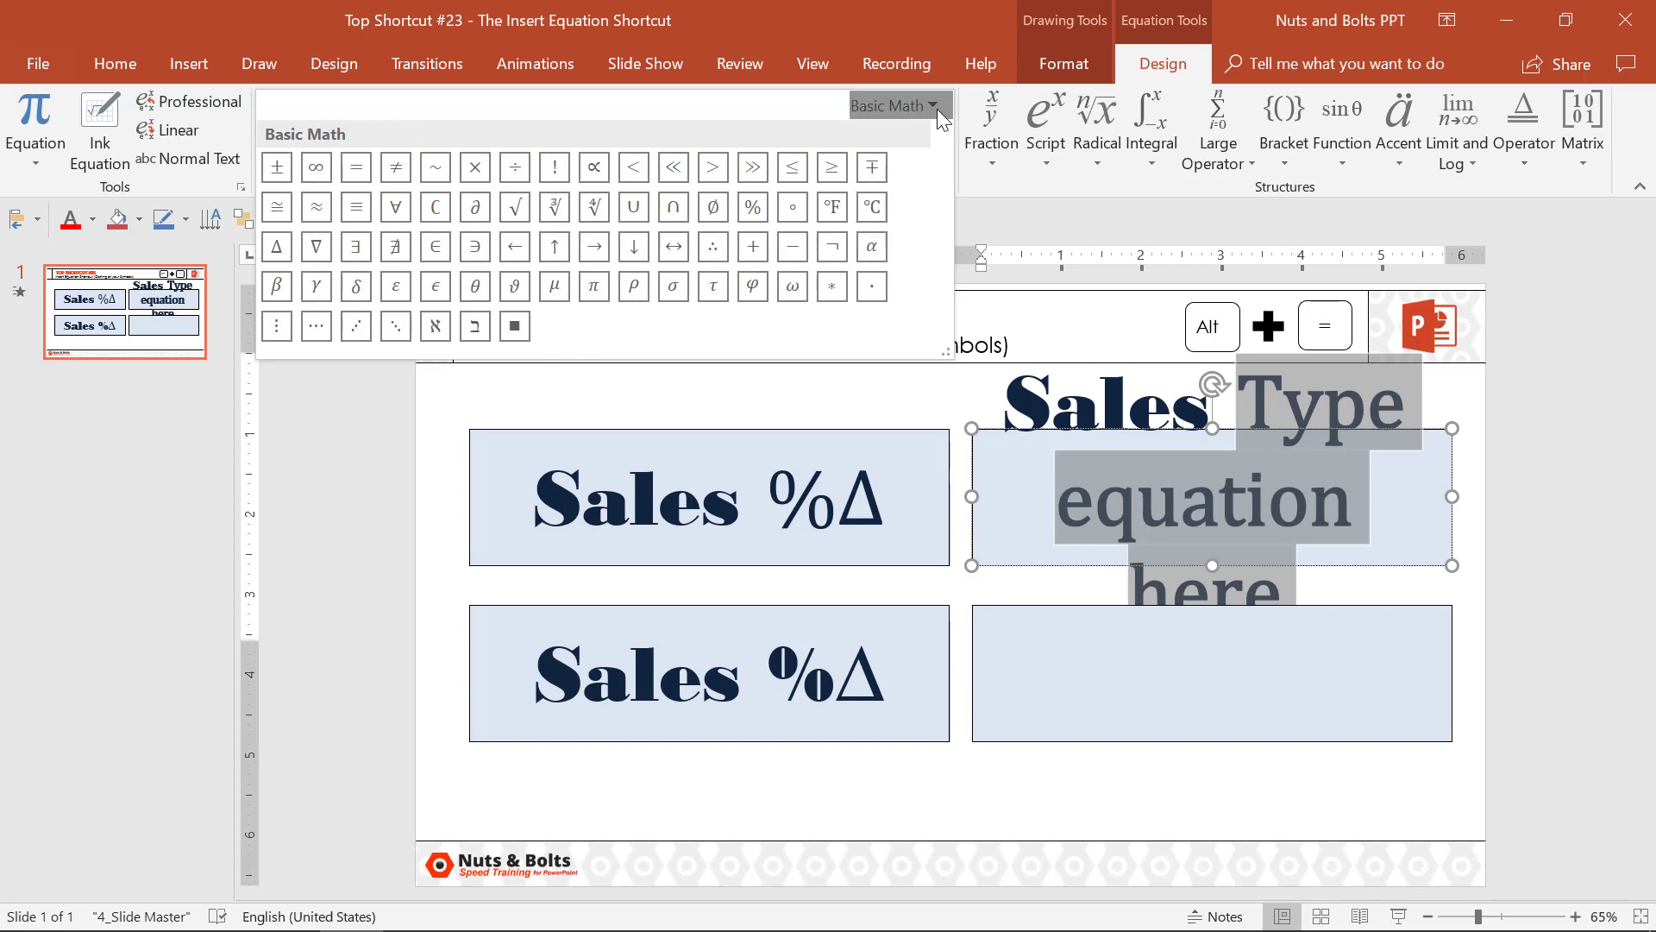
pyautogui.click(896, 106)
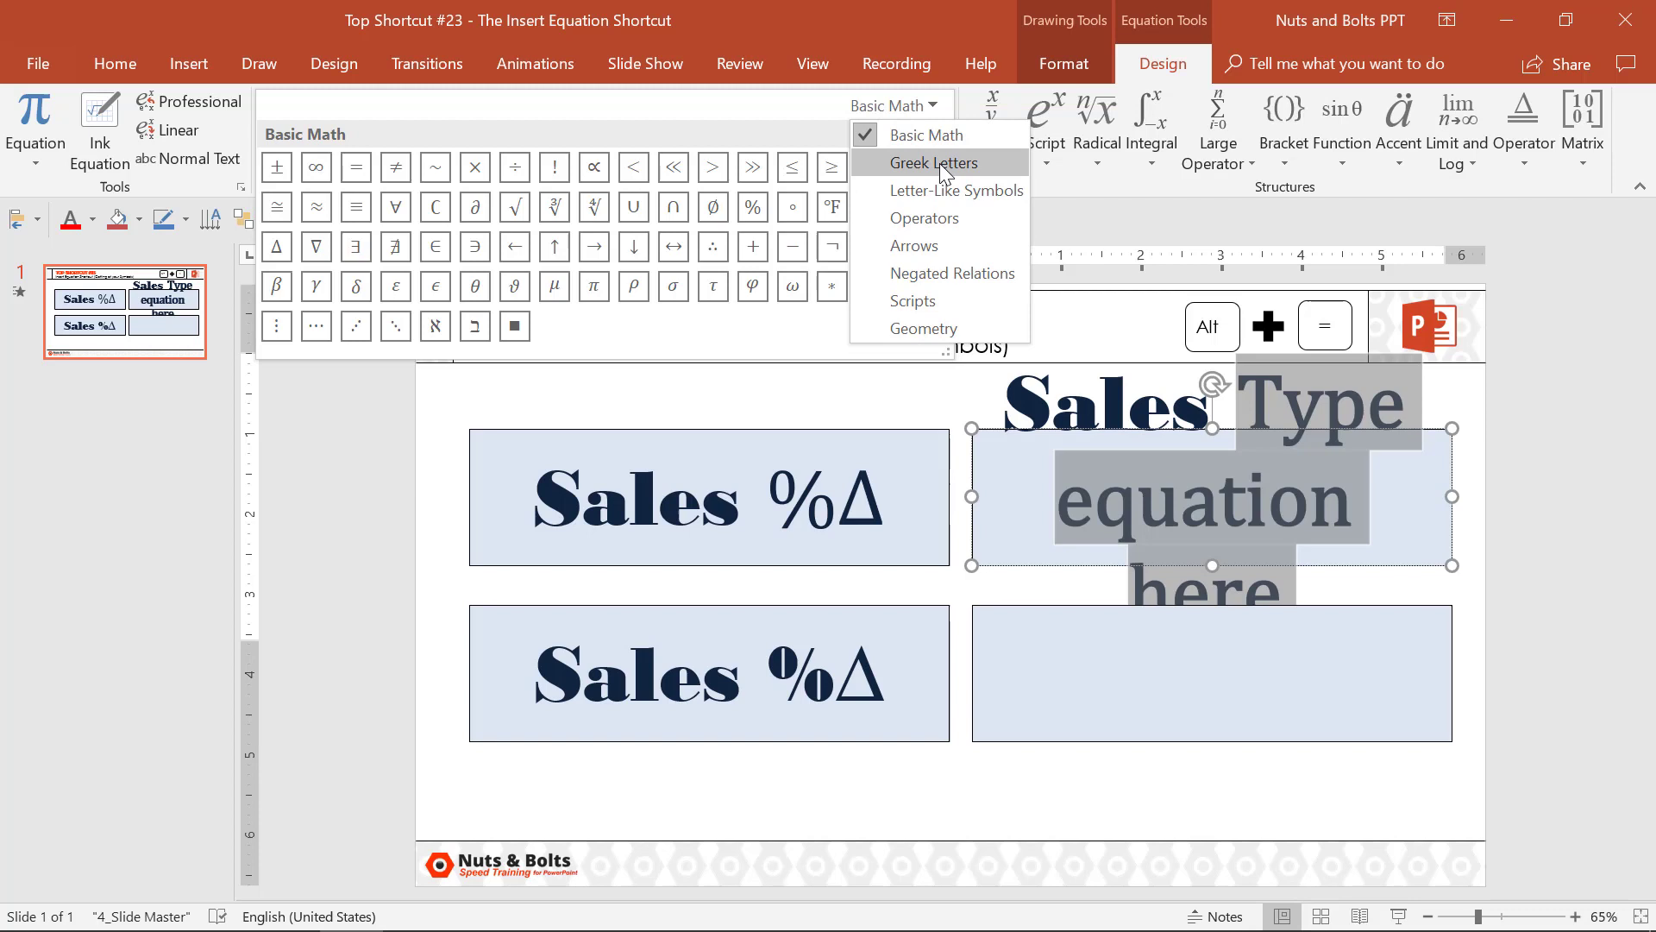
pyautogui.moveTo(953, 300)
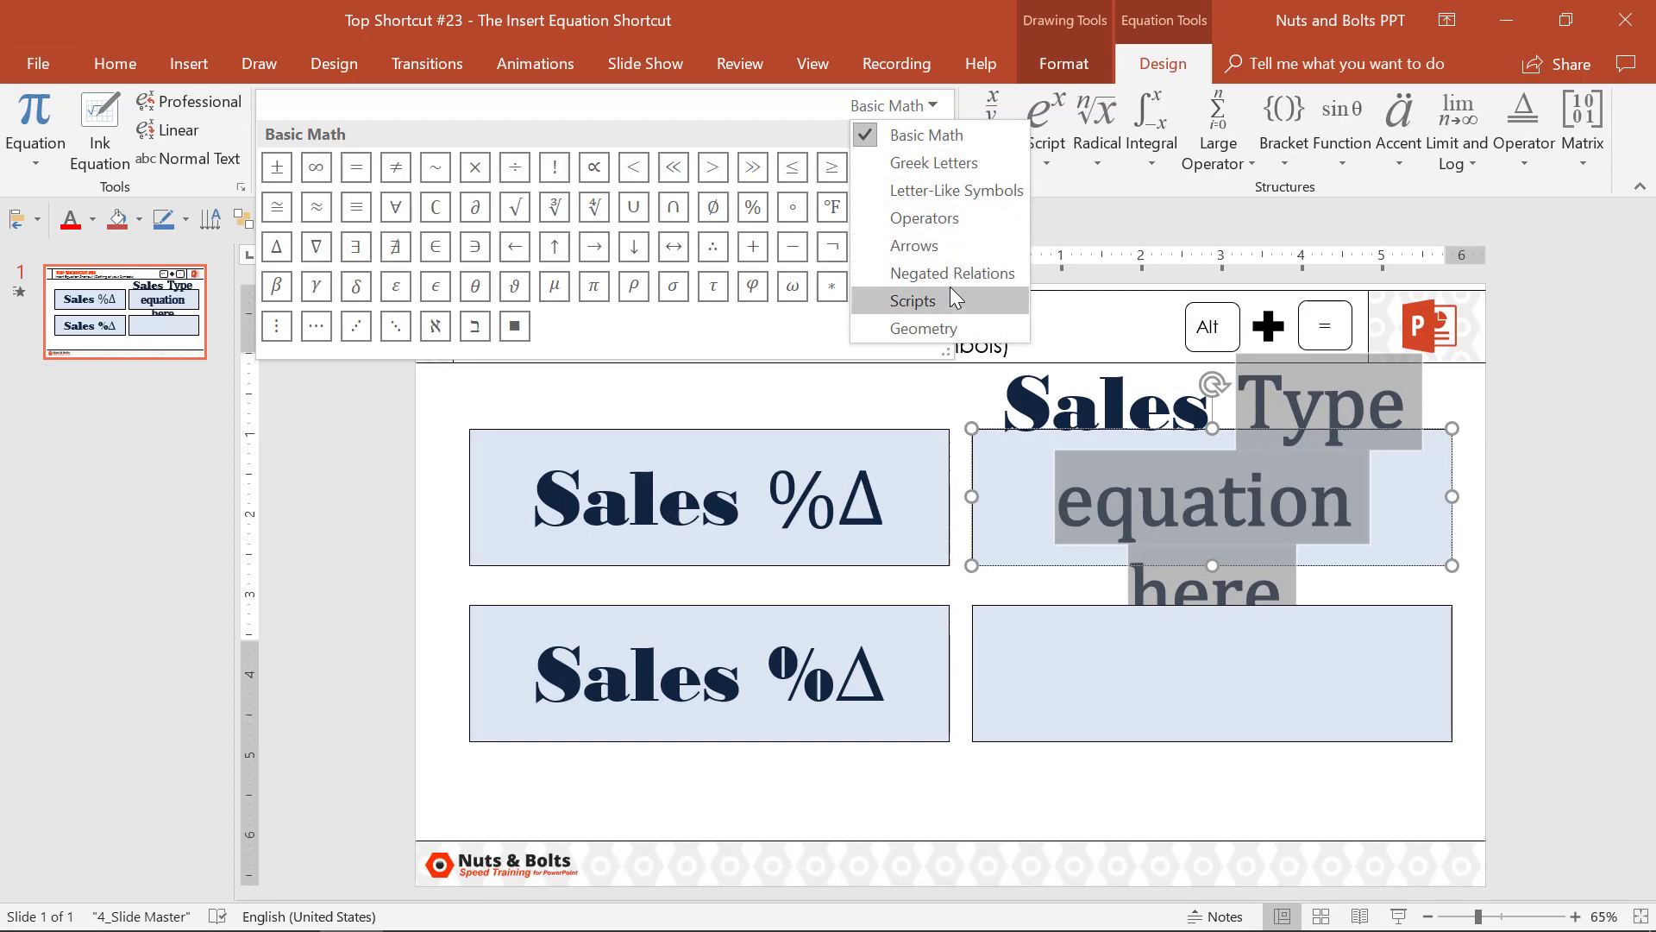
pyautogui.moveTo(914, 245)
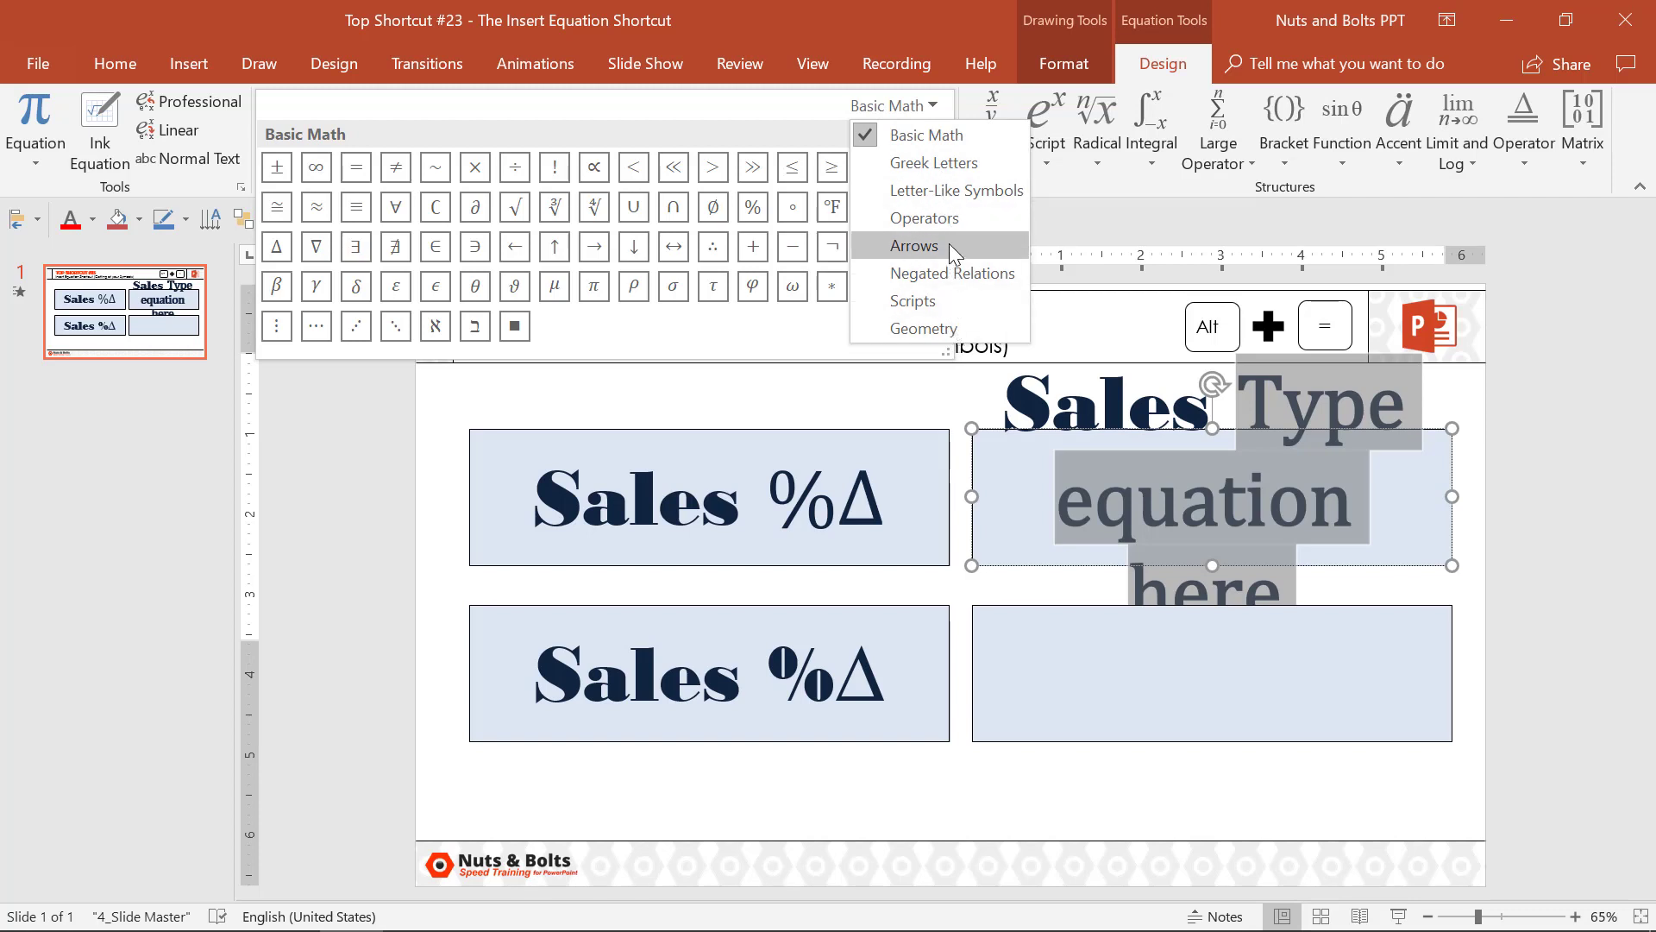
pyautogui.click(915, 245)
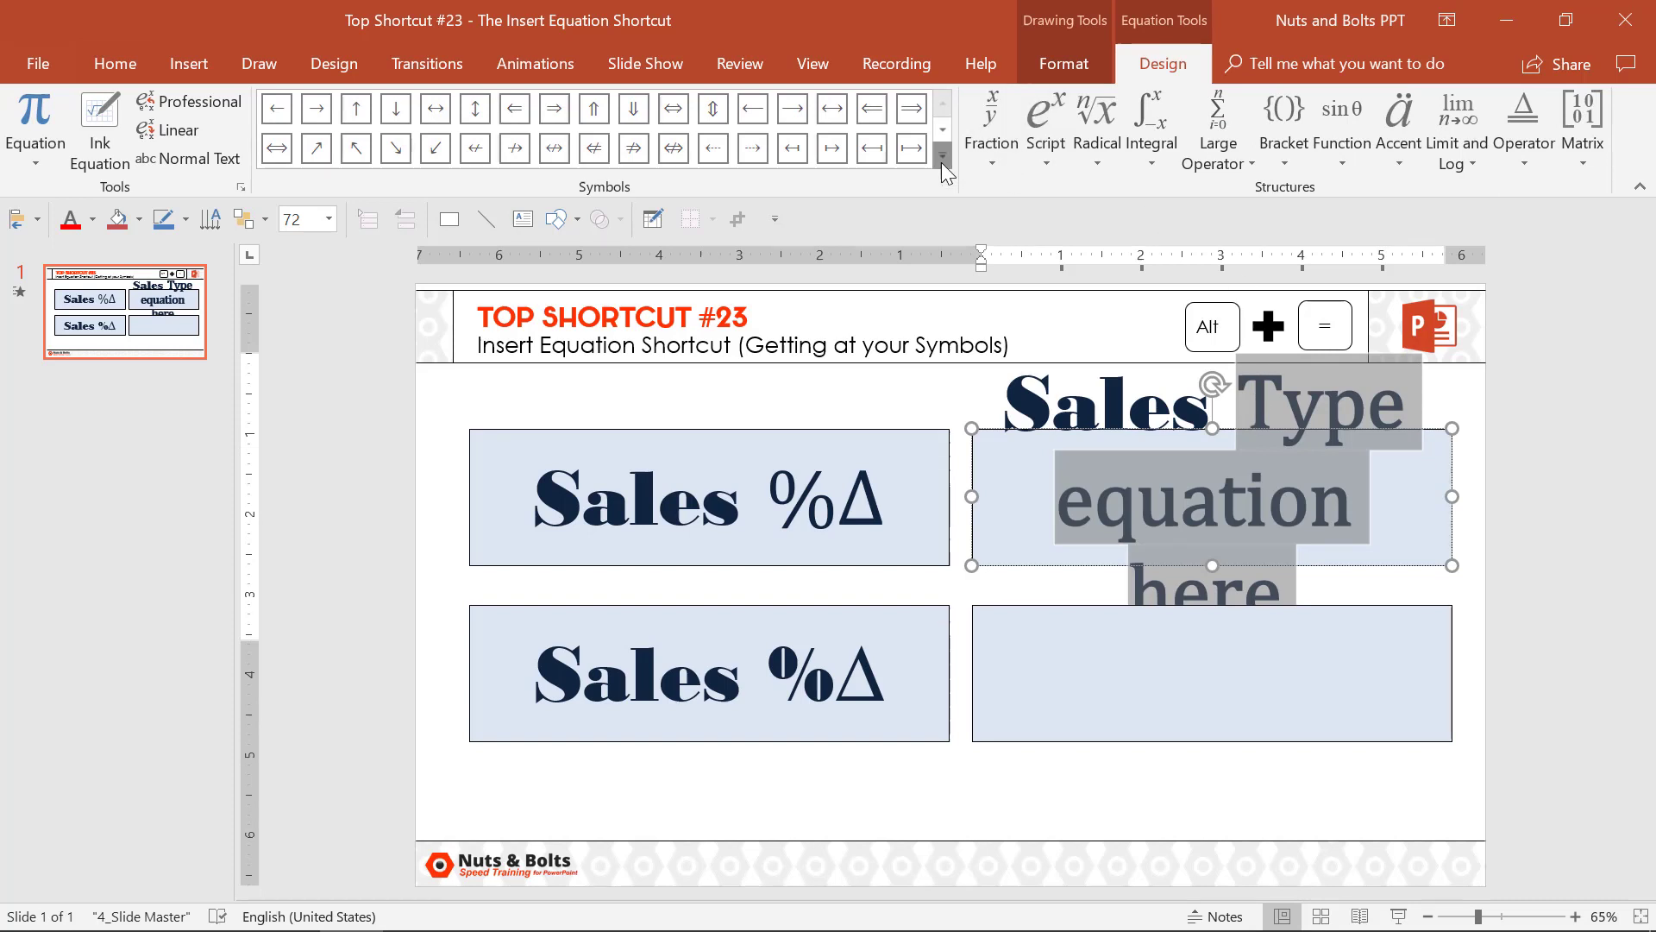
# Insert an up arrow so the upper-right box reads 'Sales ↑', then select and copy its text.
pyautogui.click(943, 157)
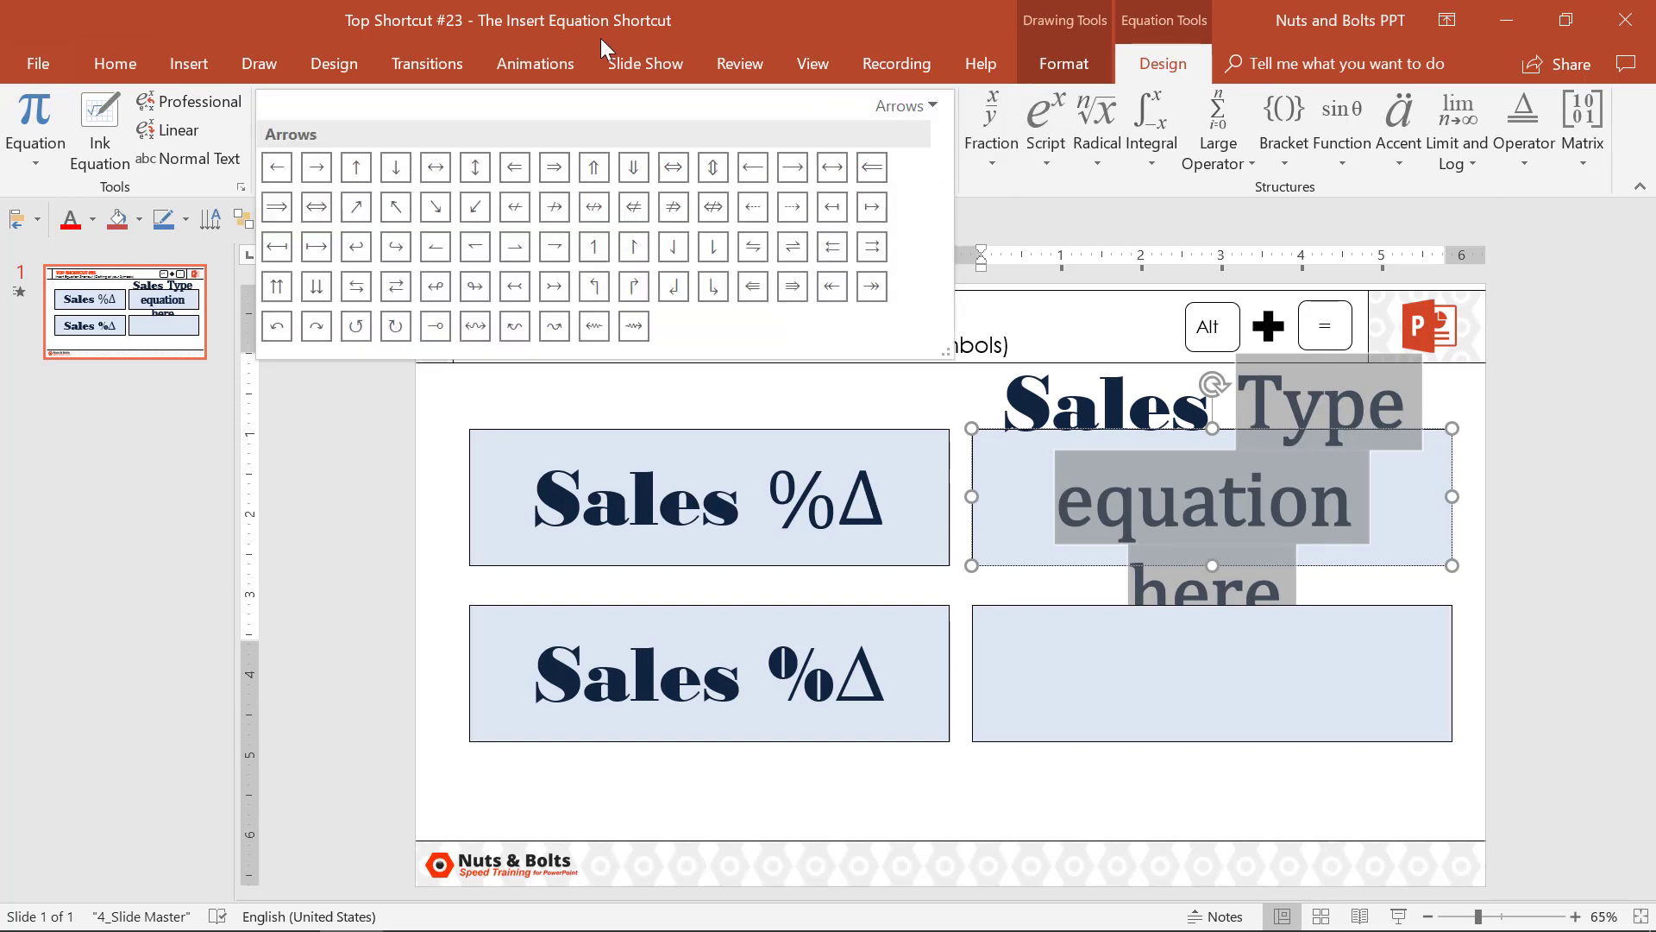
pyautogui.moveTo(355, 167)
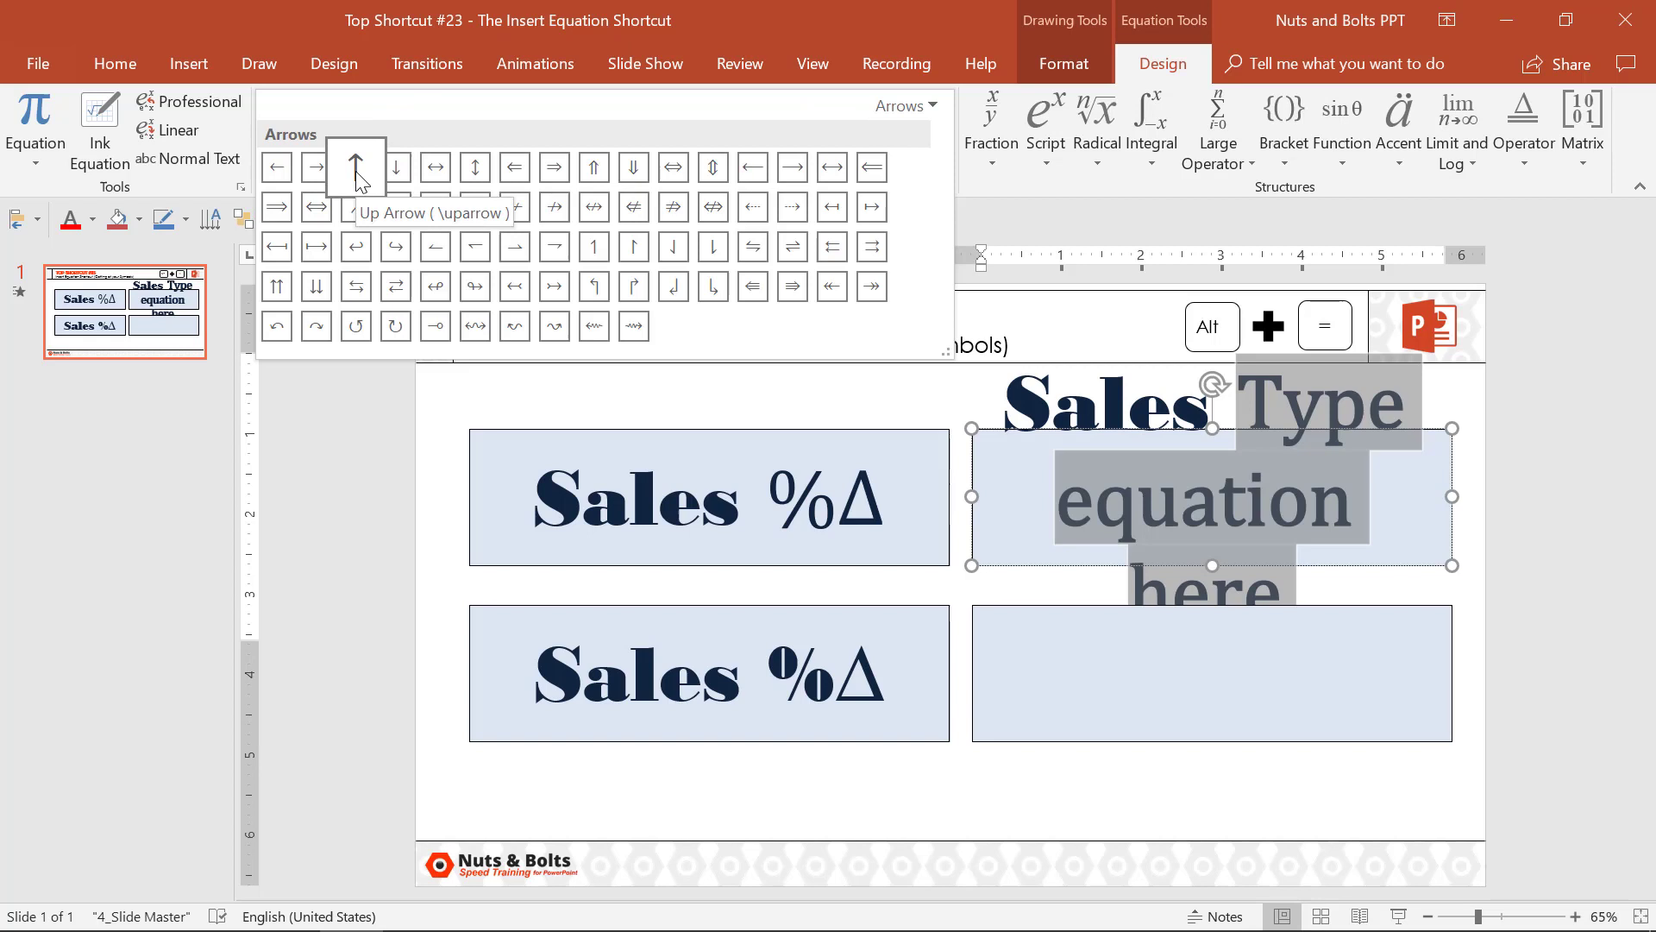
pyautogui.click(355, 167)
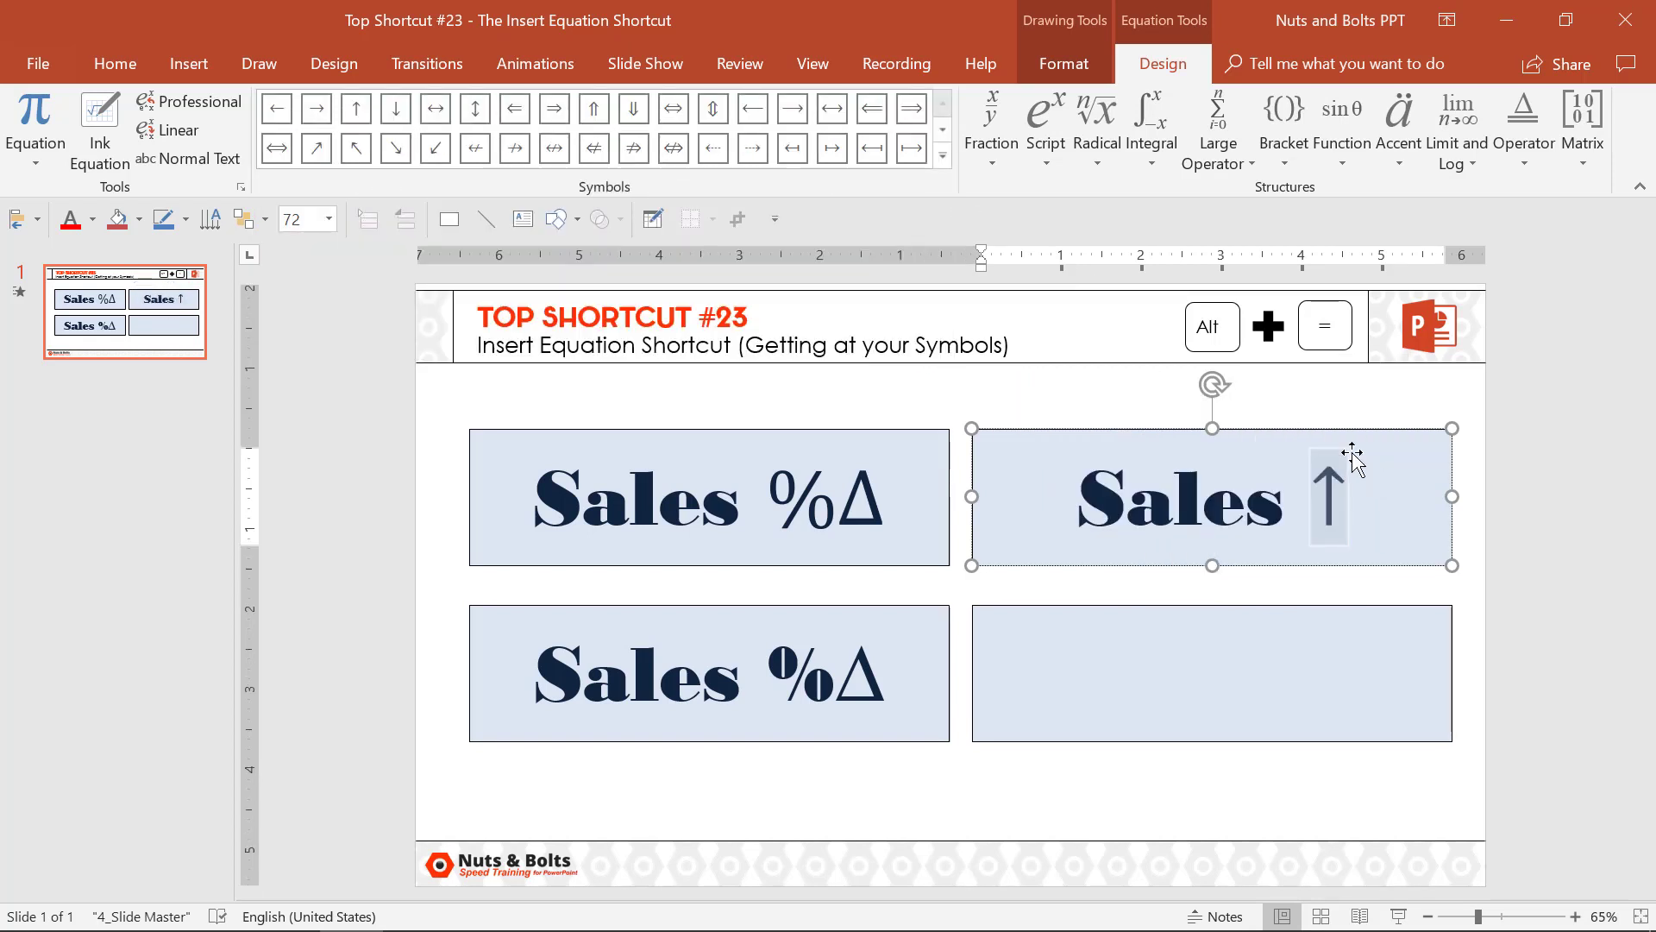
pyautogui.click(113, 64)
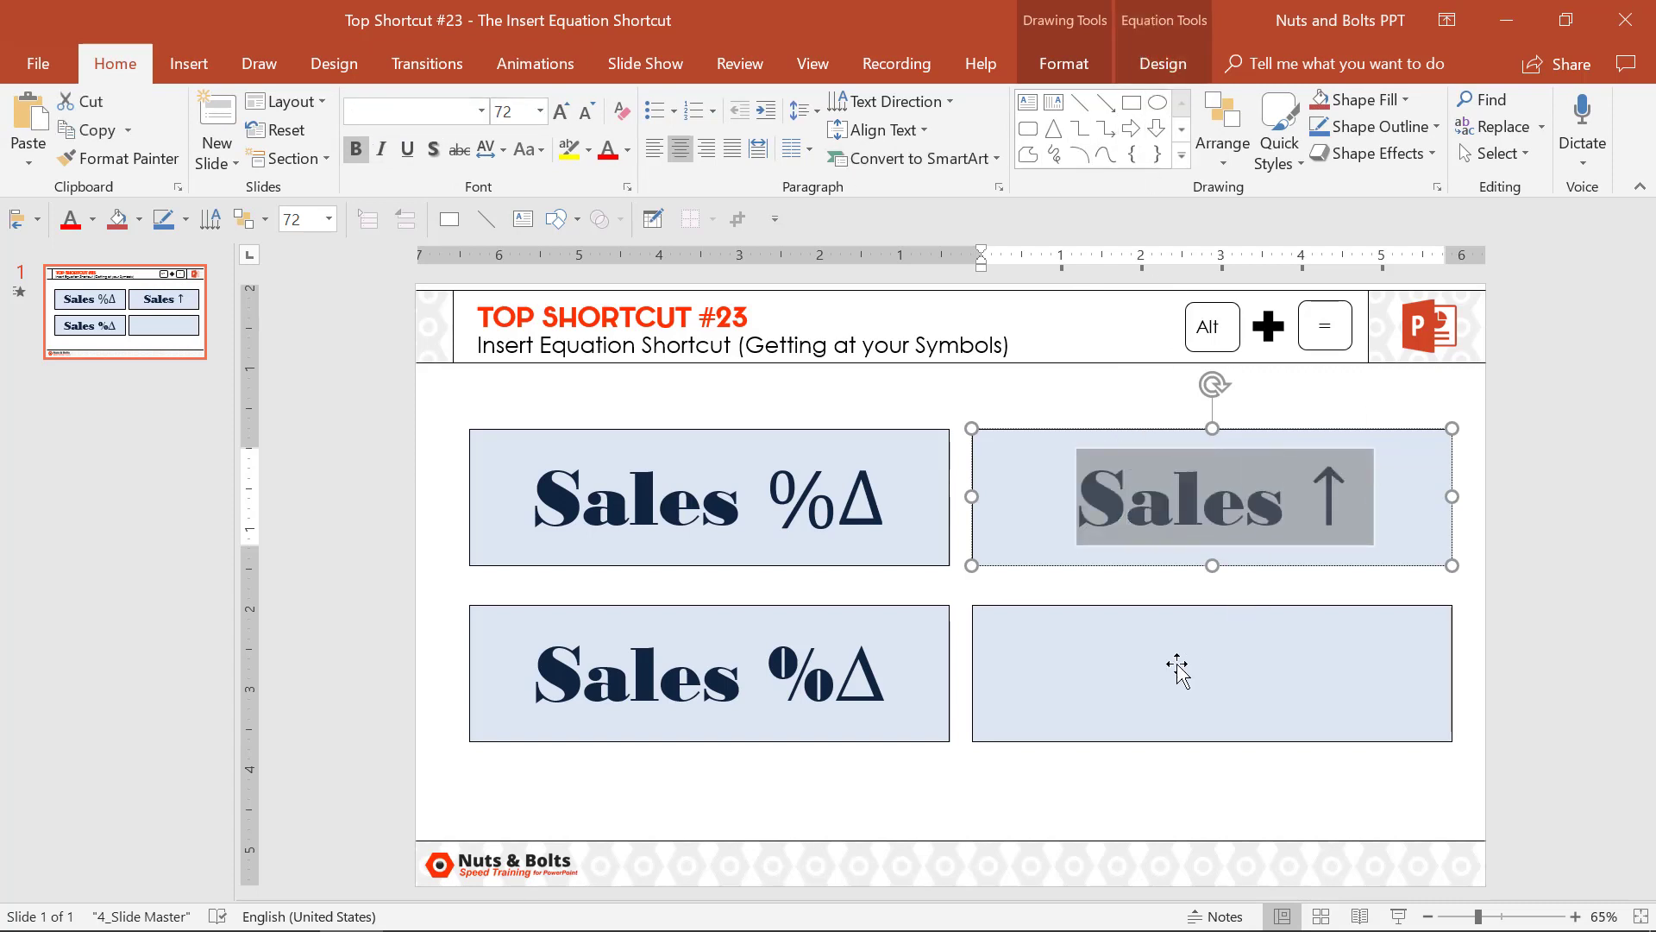
# Paste 'Sales ↑' into the lower-right box and make its arrow normal text in Bodoni MT Black.
pyautogui.press('ctrl+v')
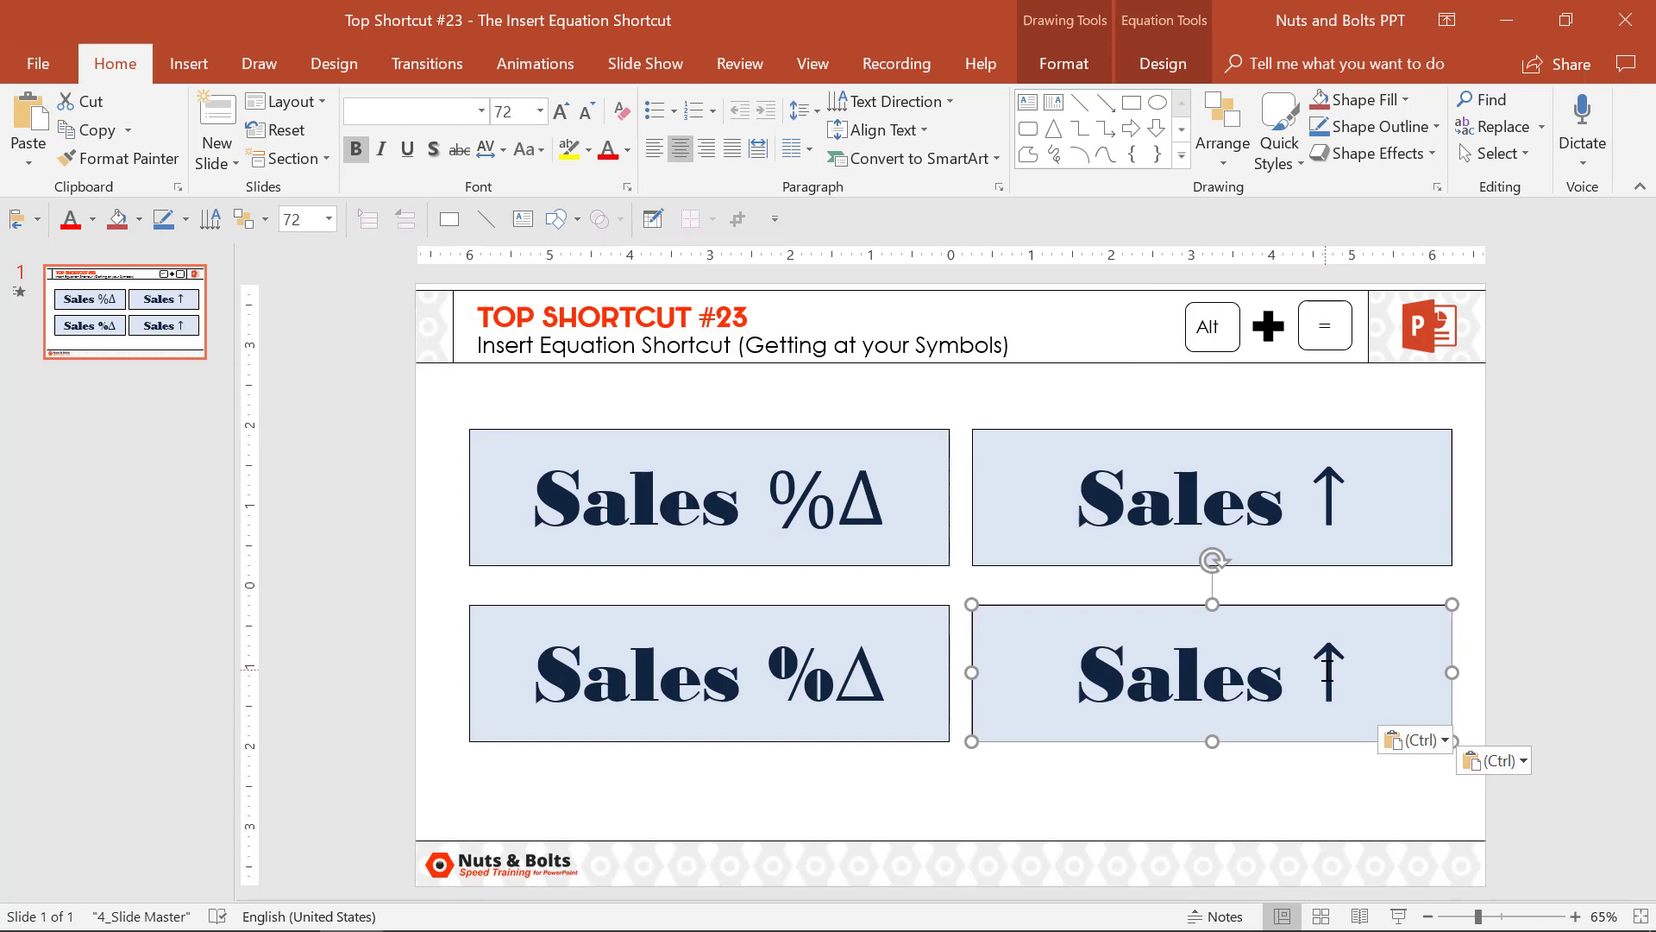
pyautogui.doubleClick(1327, 675)
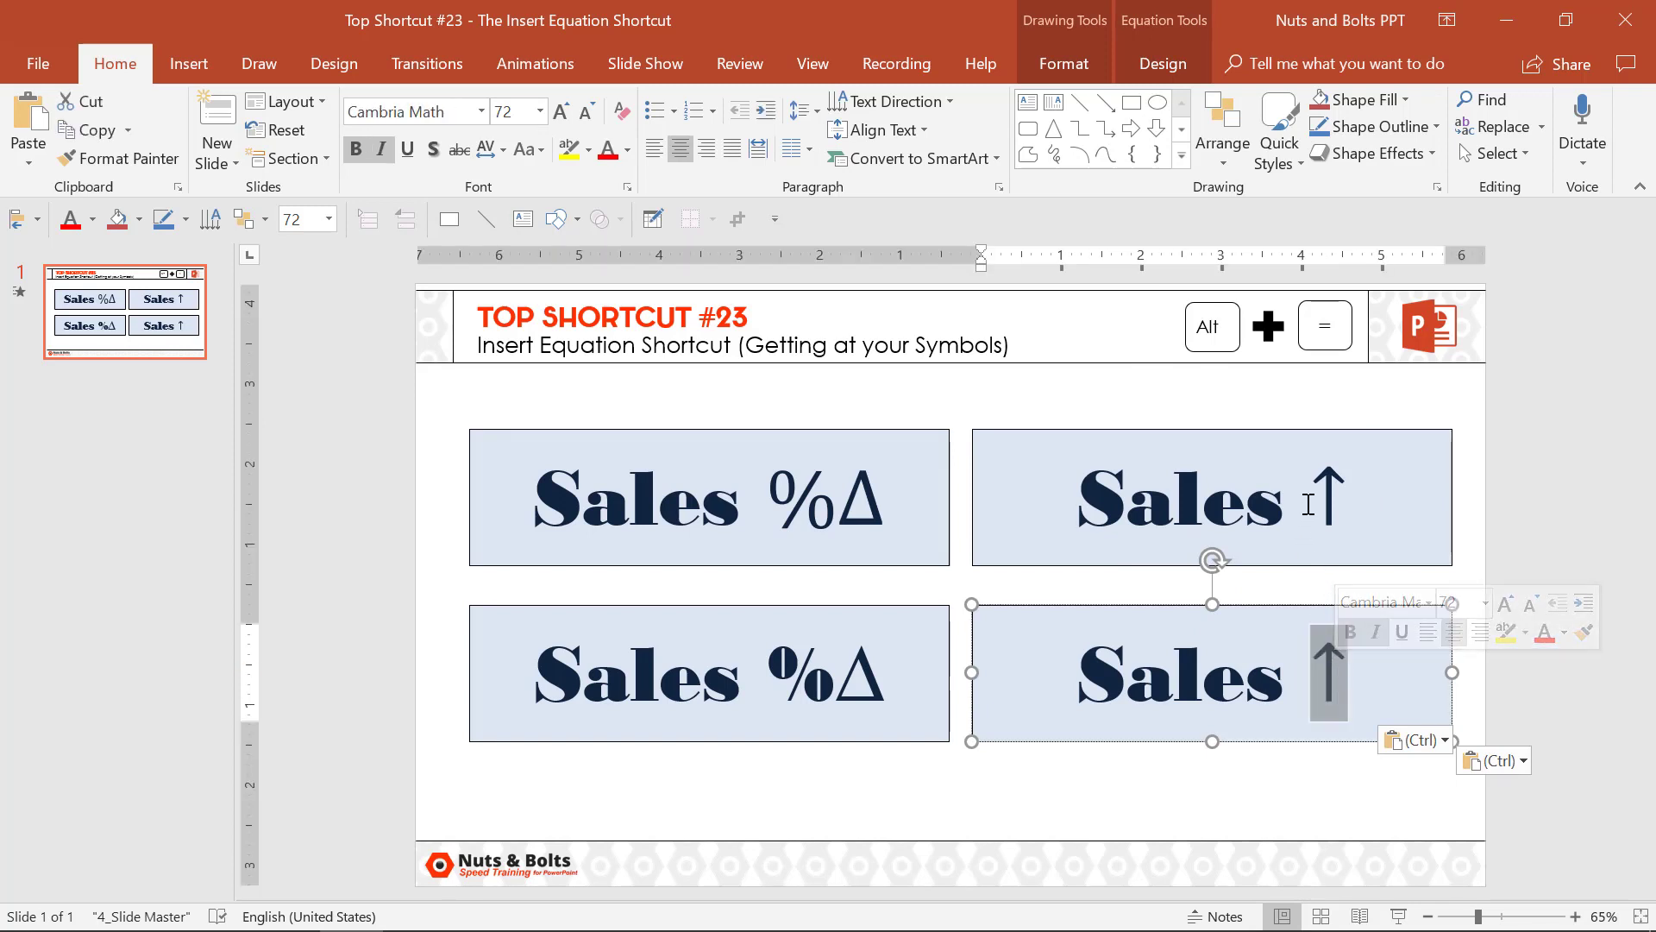
pyautogui.moveTo(1327, 680)
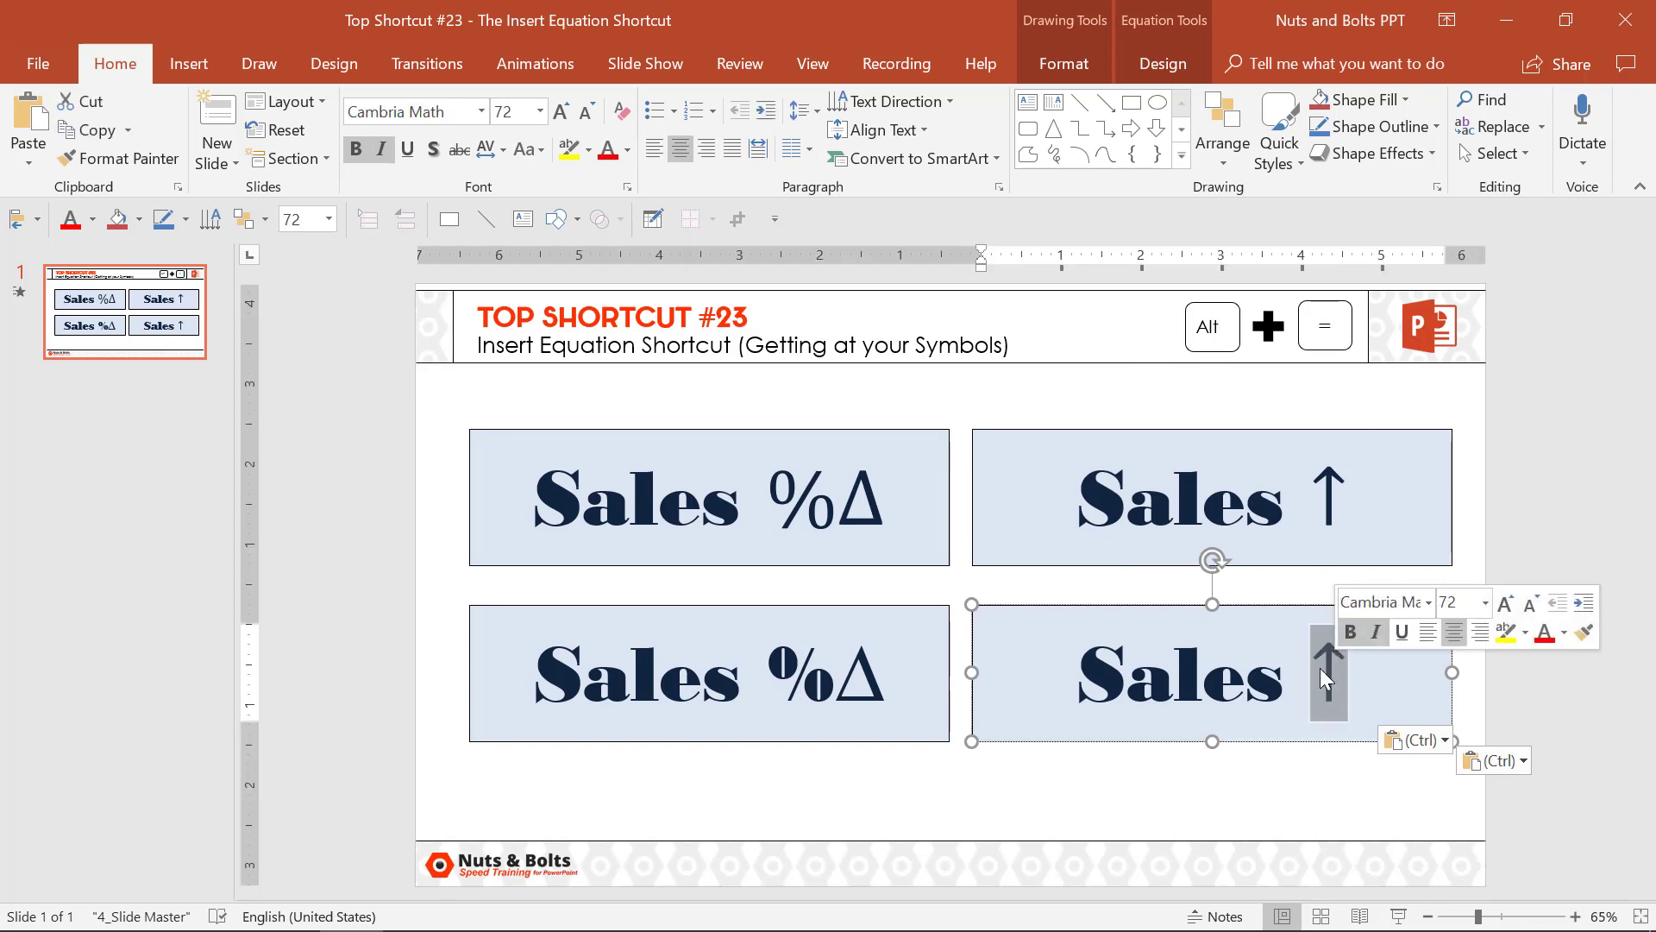
pyautogui.moveTo(1339, 708)
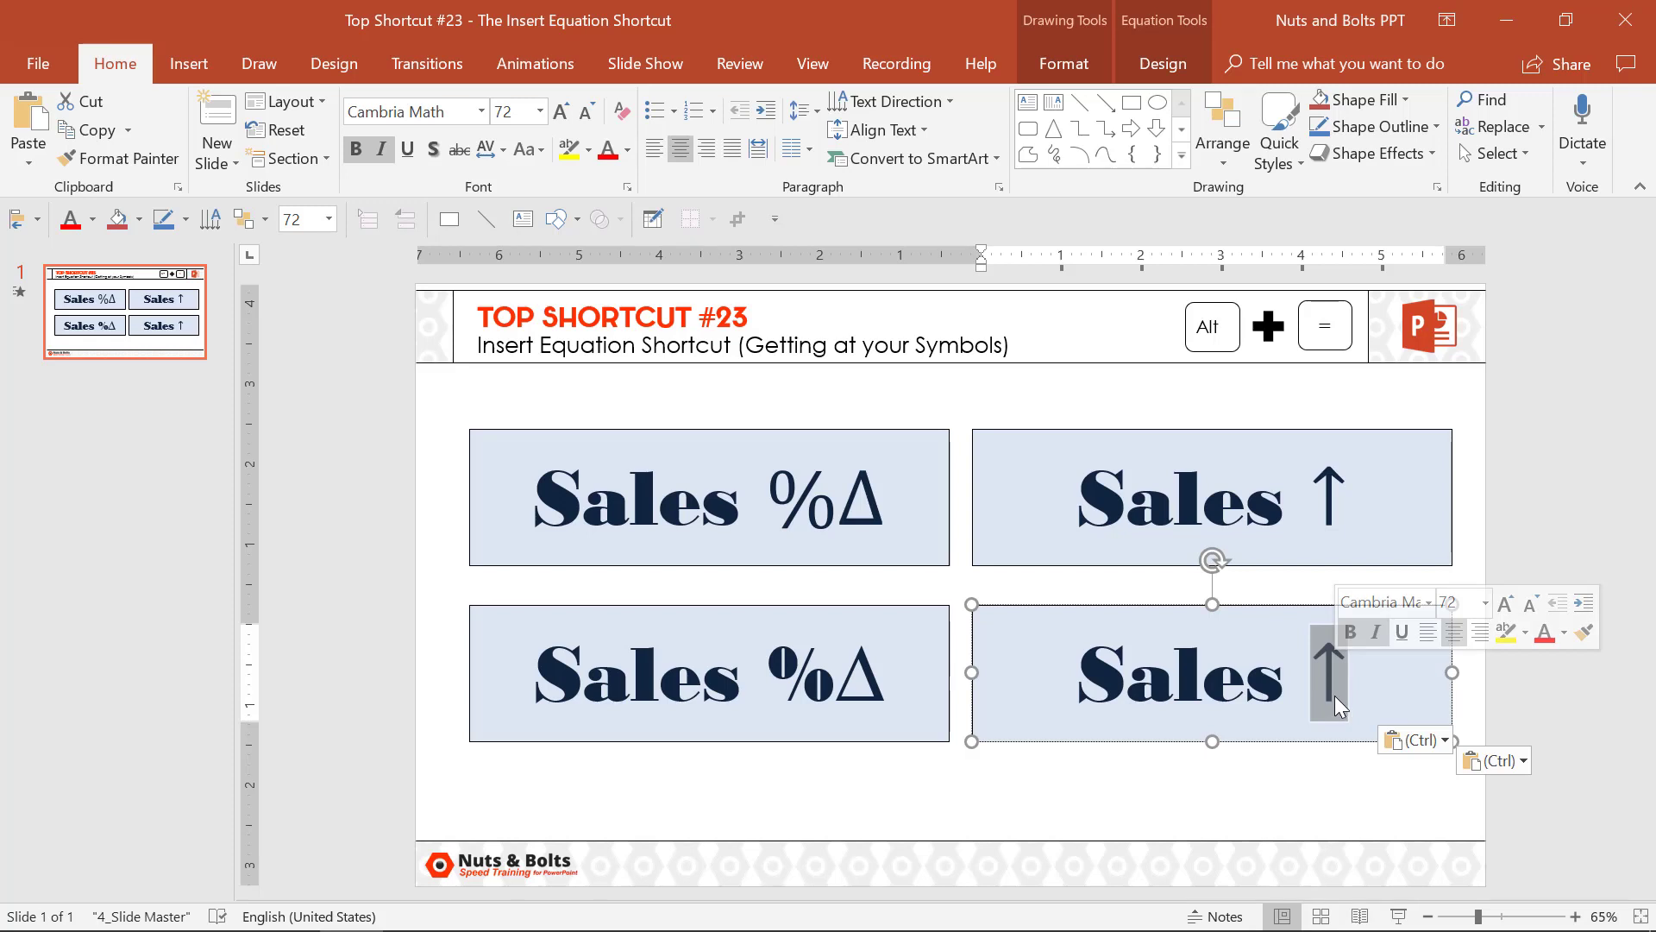
pyautogui.click(1329, 675)
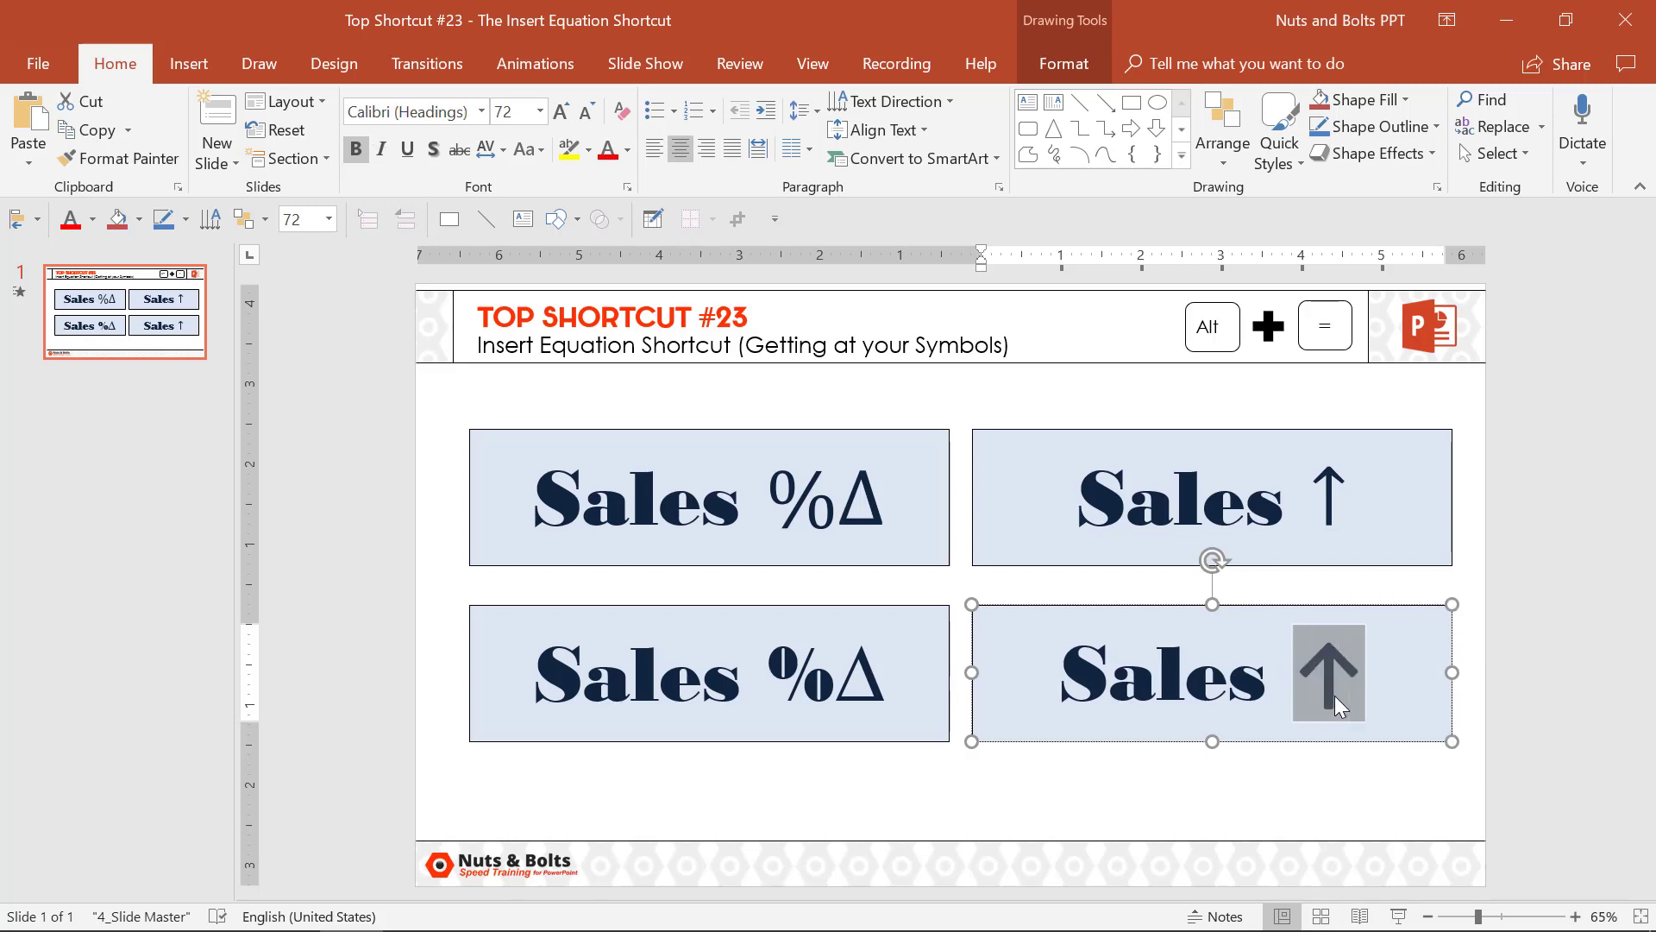
pyautogui.moveTo(1343, 602)
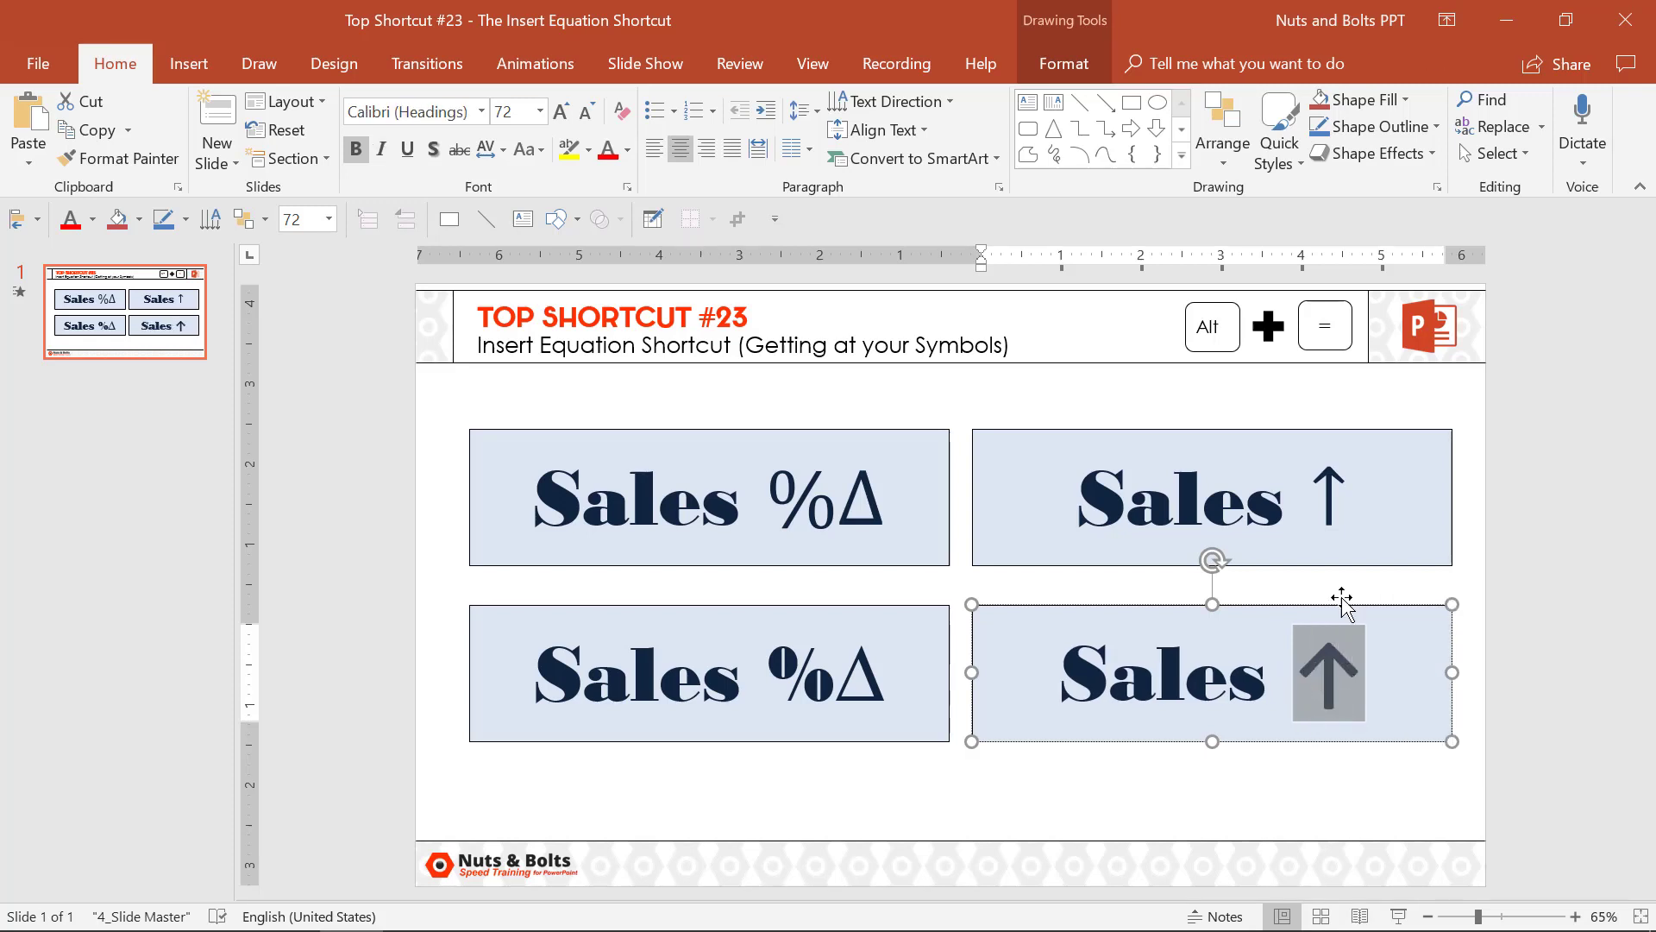
pyautogui.click(407, 110)
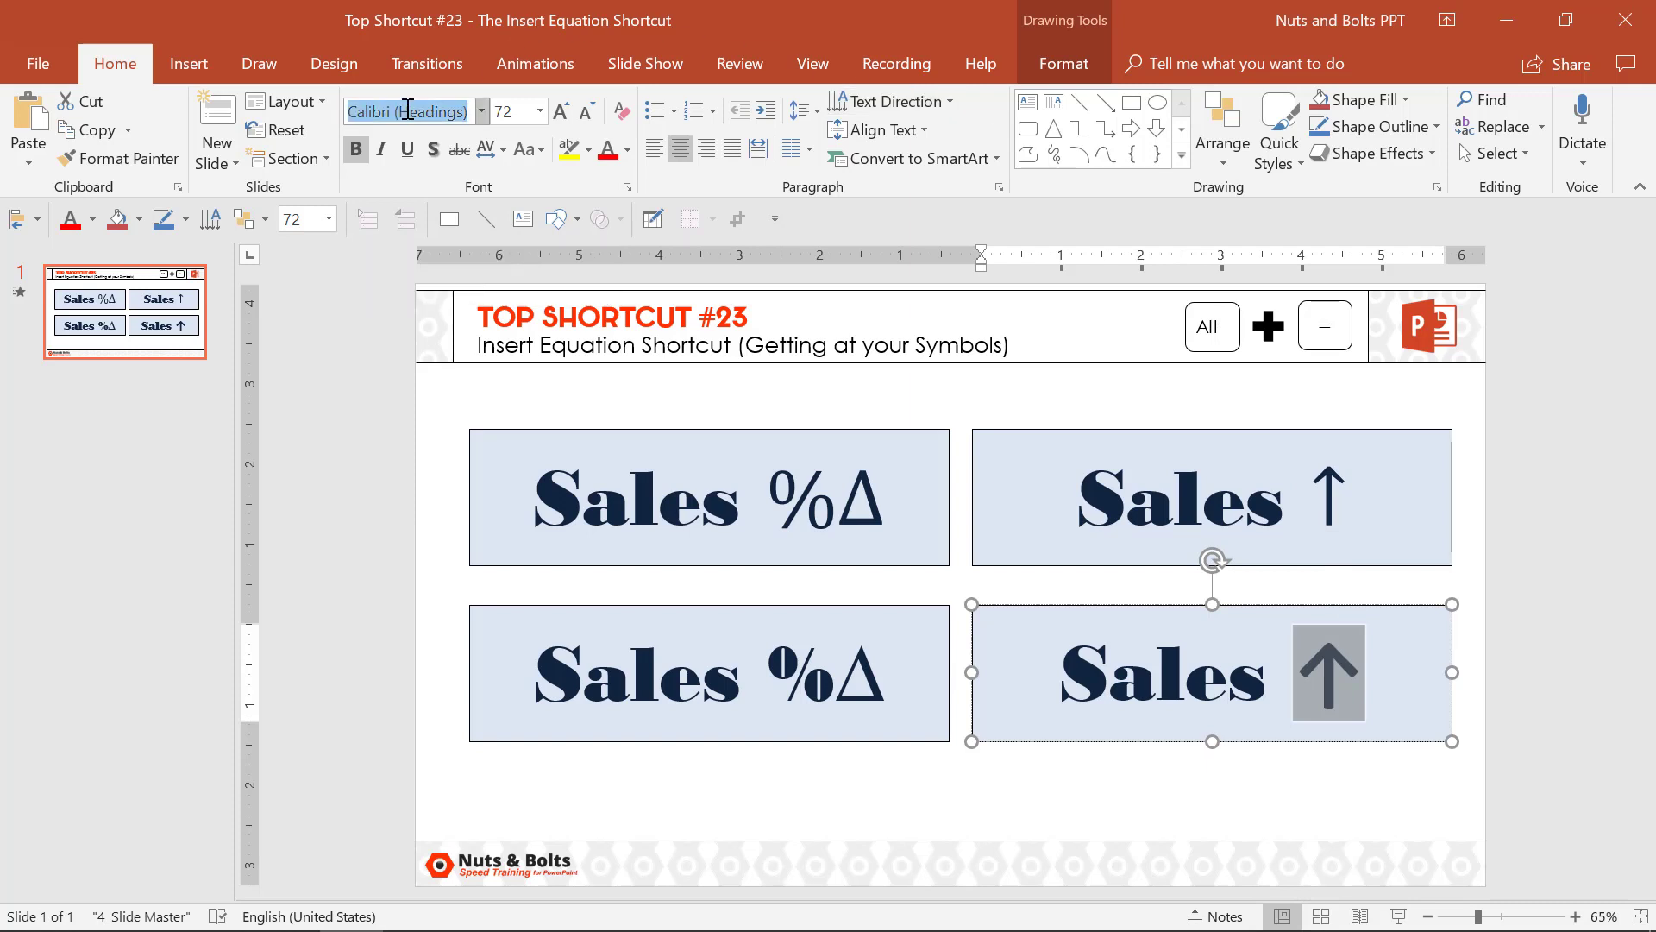
pyautogui.moveTo(482, 119)
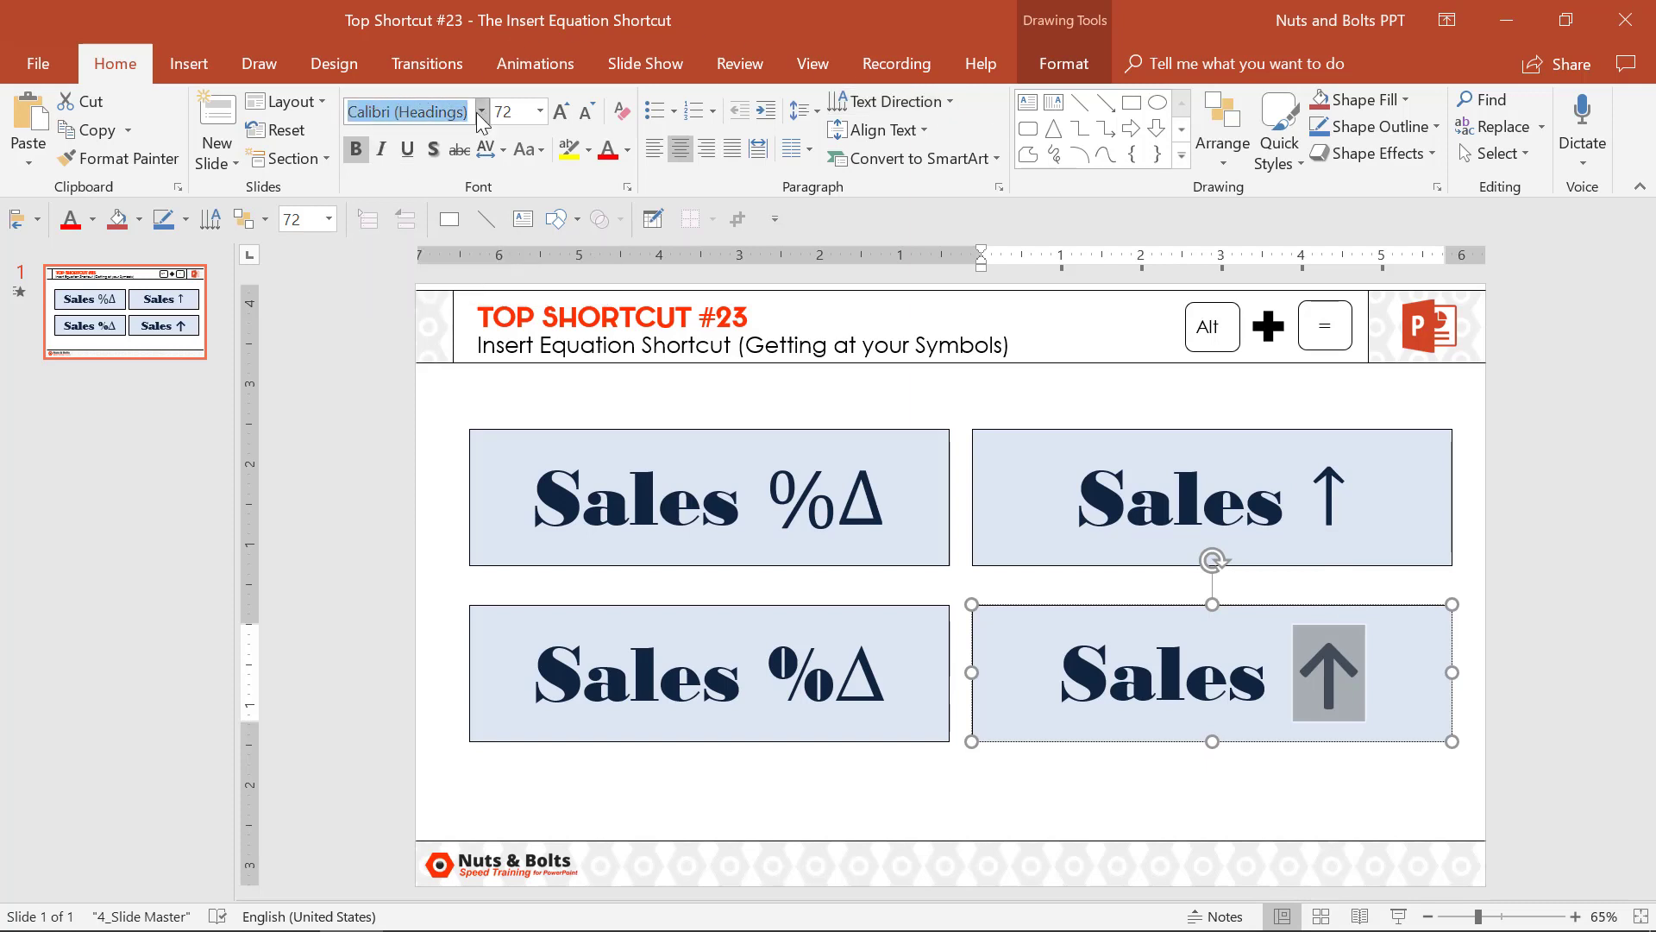
pyautogui.moveTo(407, 112)
pyautogui.write('Bodoni MT Black')
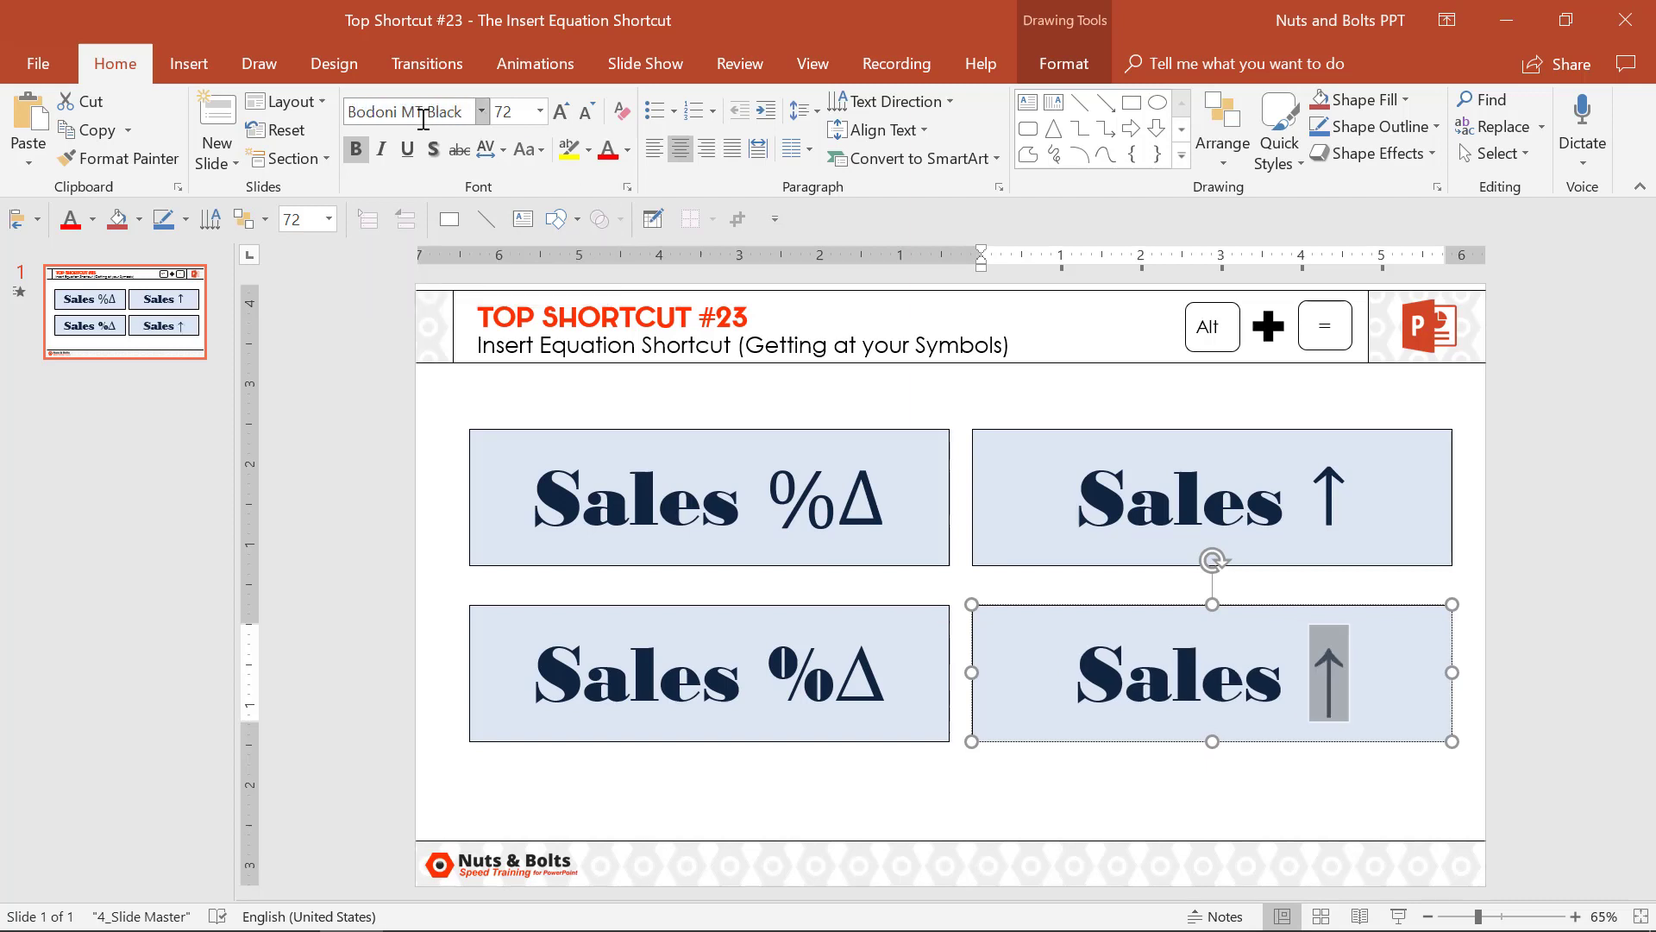
pyautogui.press('F5')
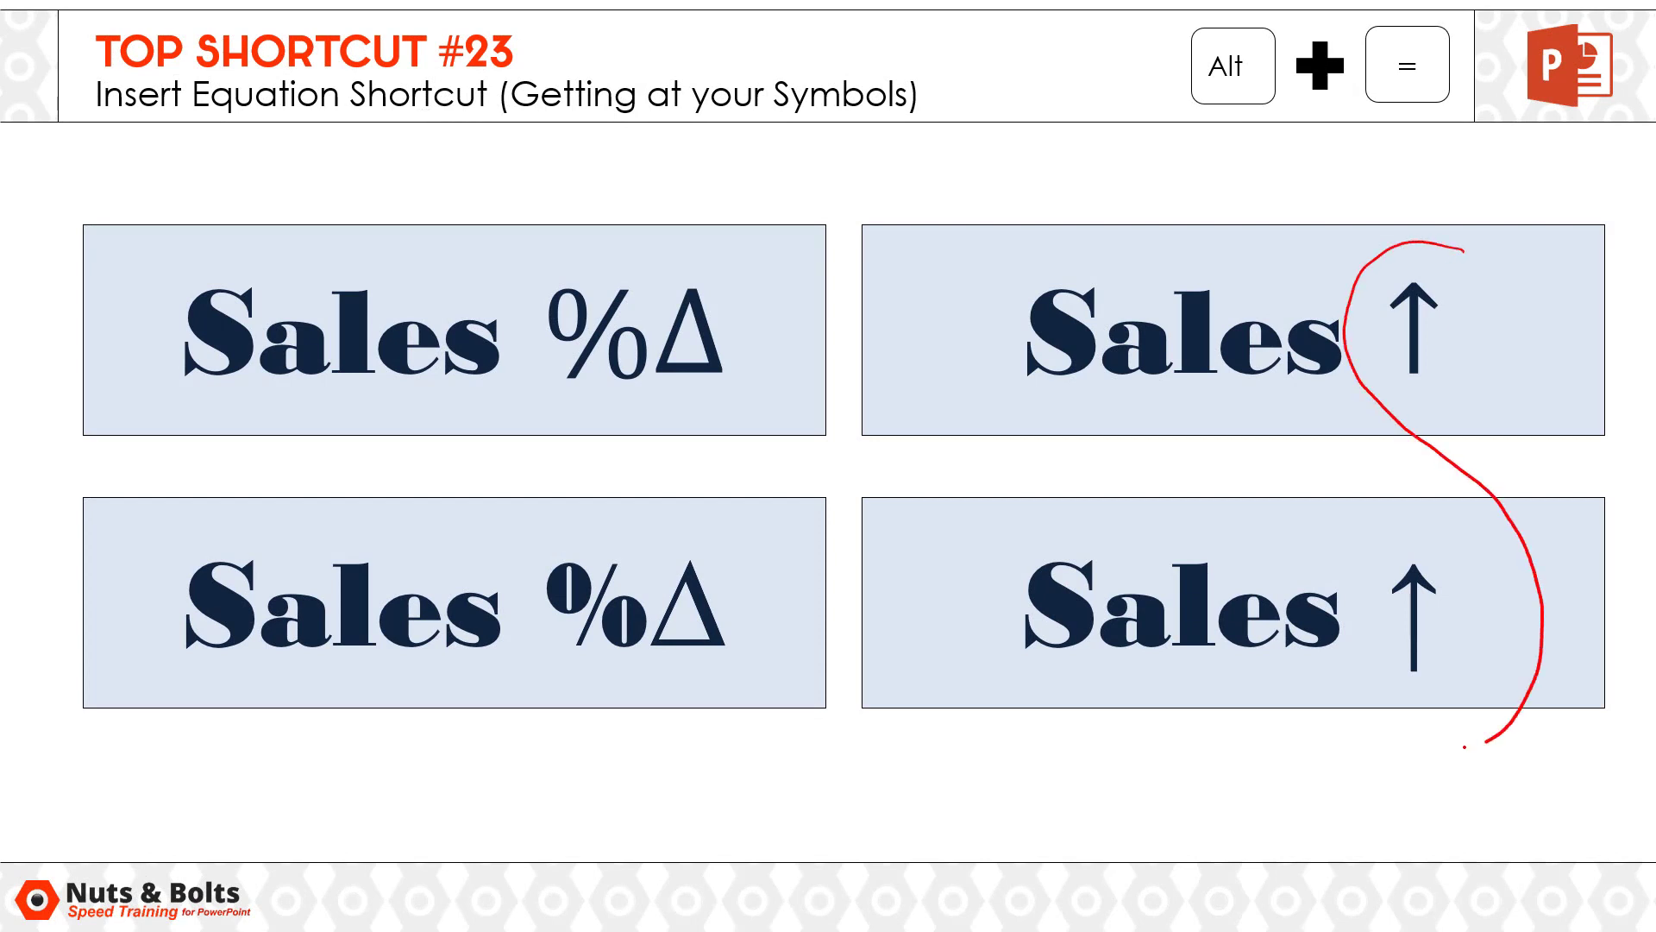